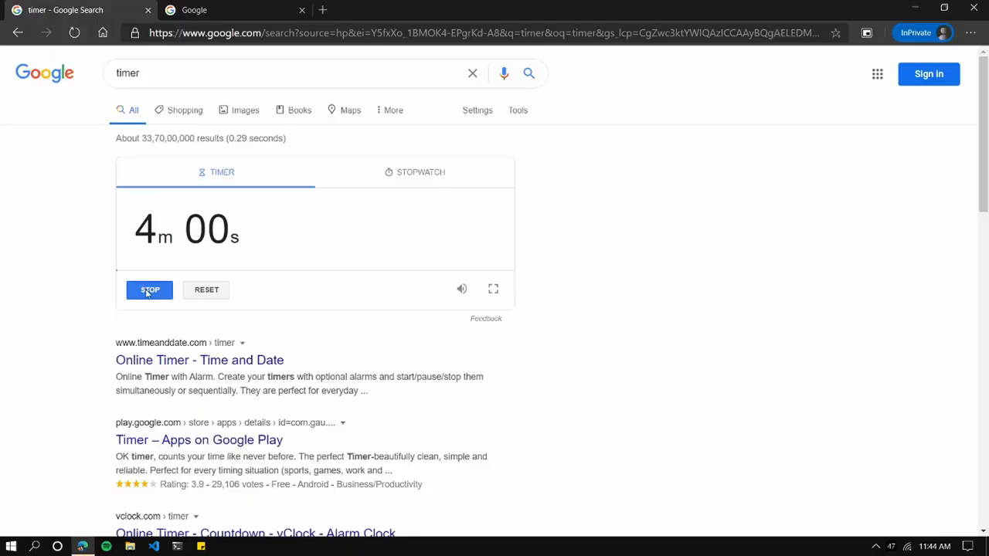
On the second tab, search 'eth684' for the ET 684 flight card, then 'amazon.com'.
click(232, 10)
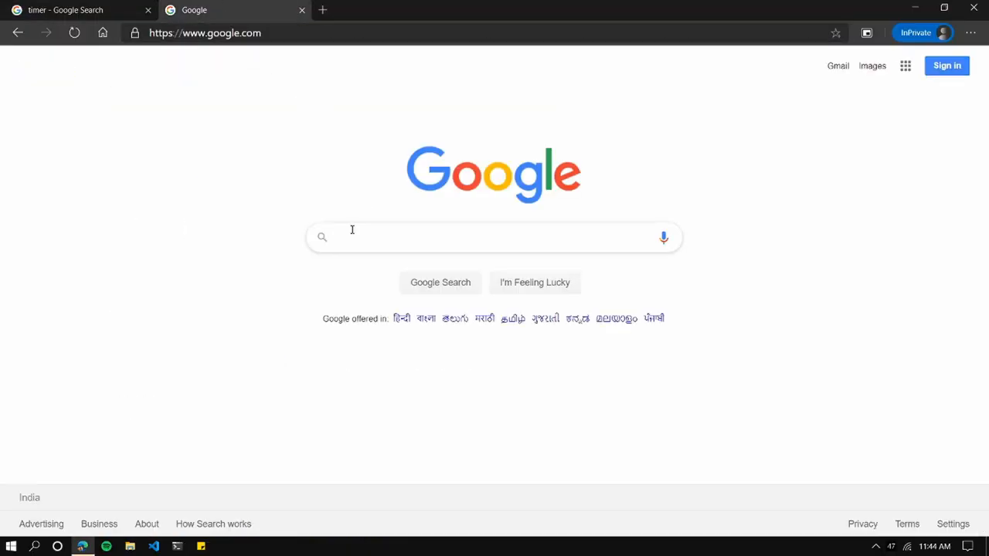
text(eth684)
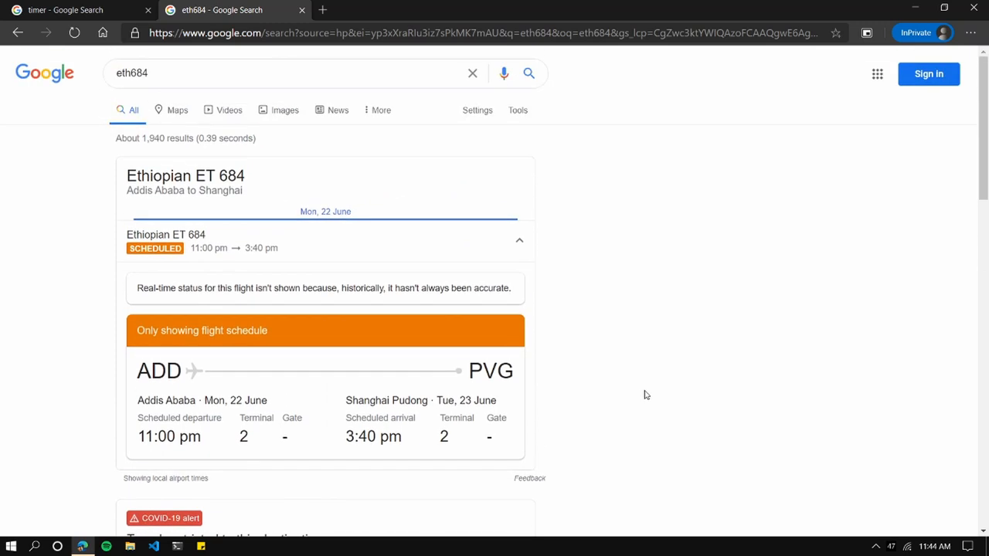
text(amazon.com)
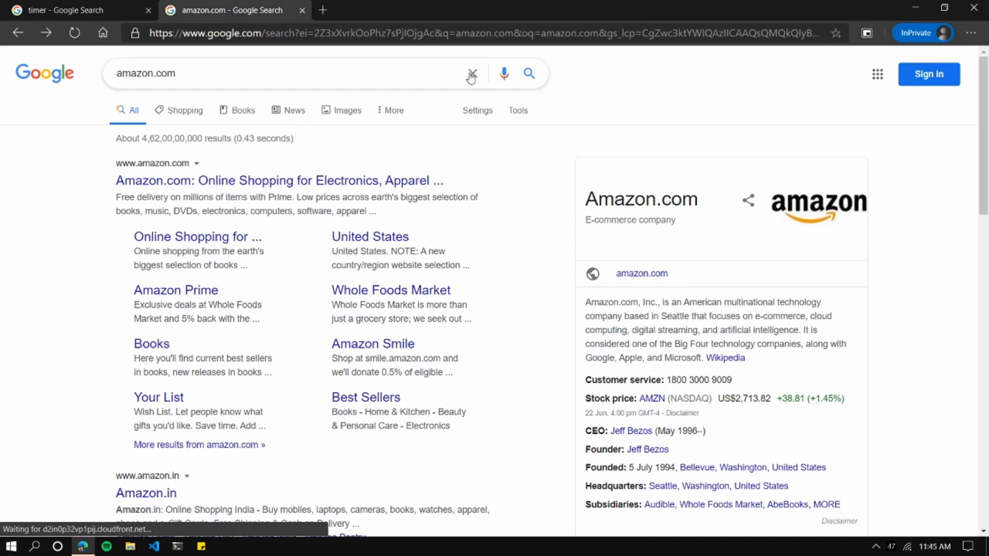
Search 'weather' for the local forecast, then replace the query with 'time'.
text(weather)
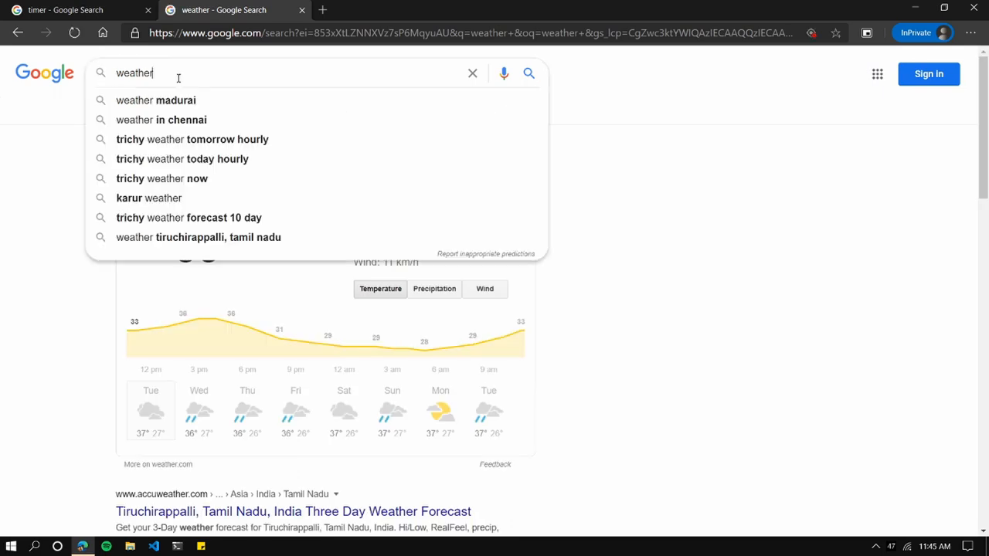
text(time)
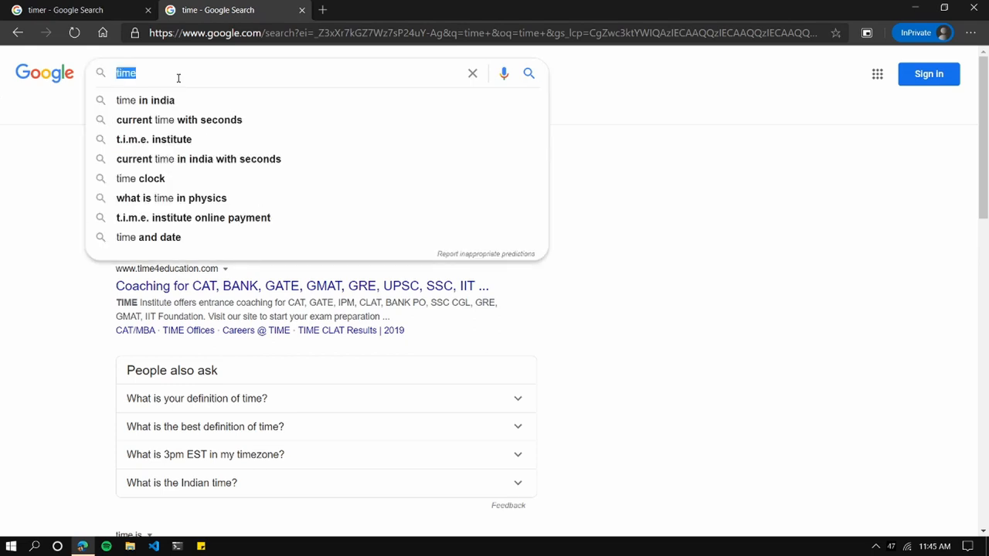
Search 'tamil to chinese translate' and translate 'ennachu' into Chinese.
text(tr)
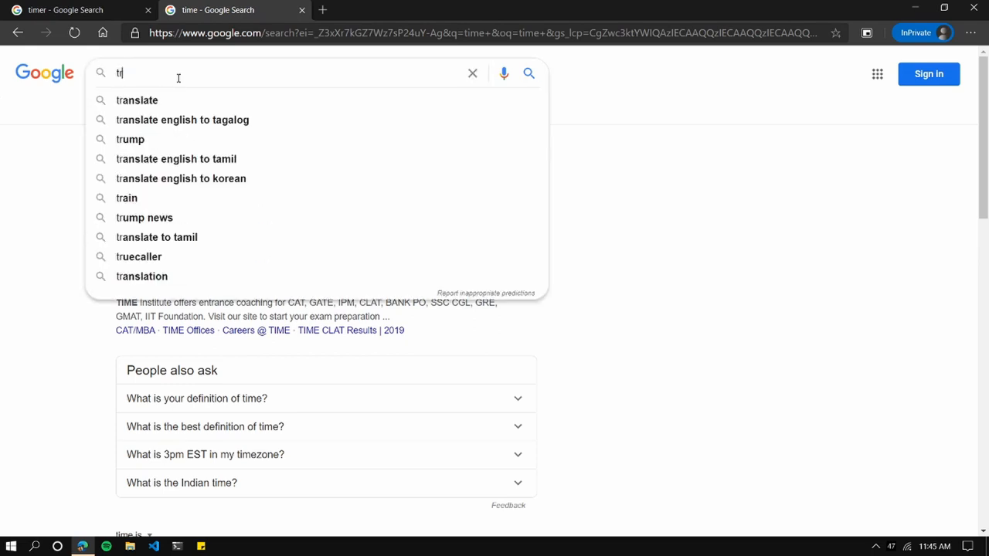
click(136, 99)
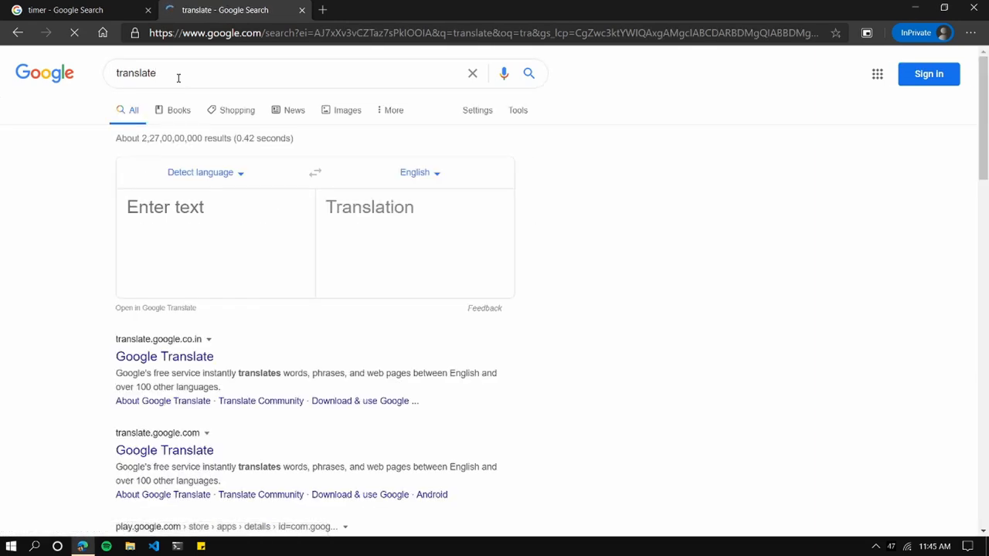
click(178, 73)
text(tamil to chines)
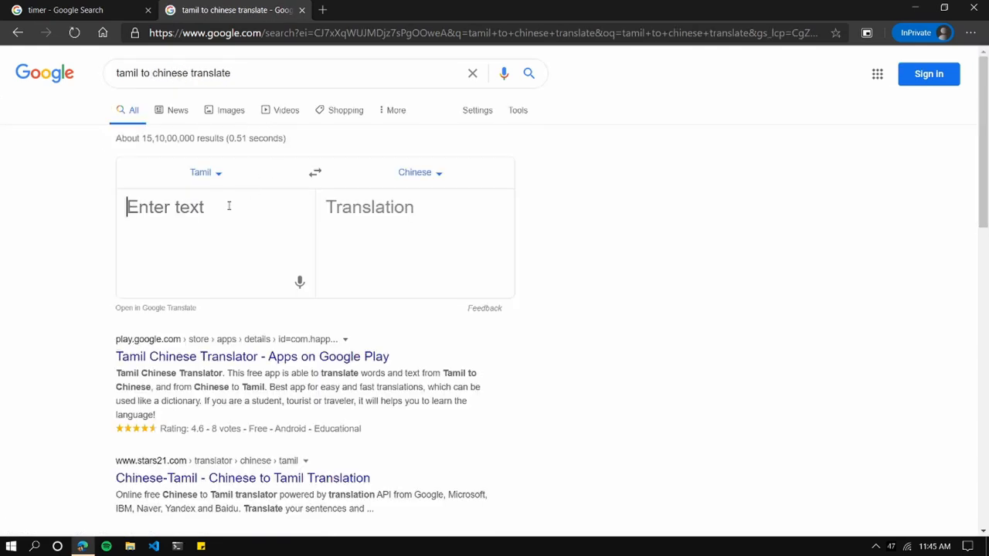
text(ennachu)
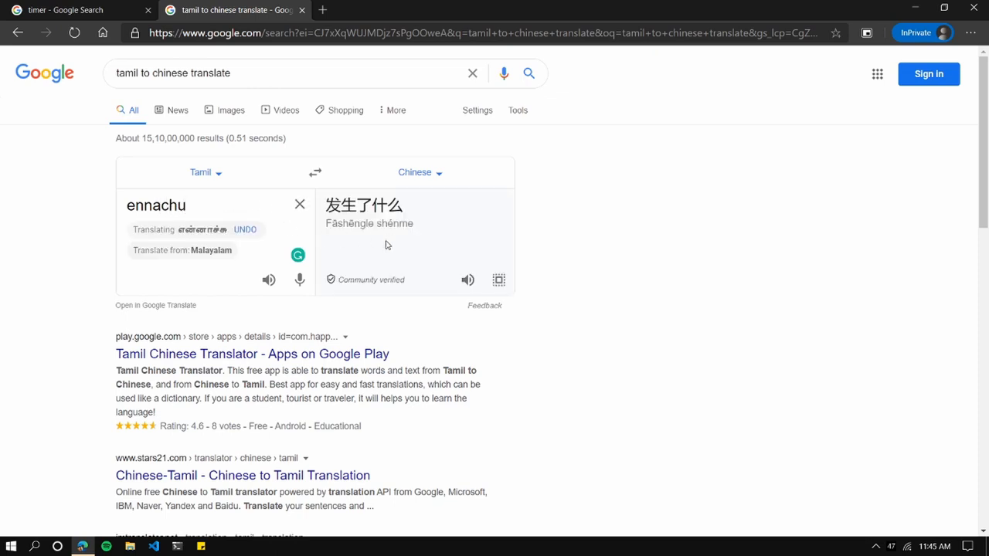
Listen to the Chinese translation spoken aloud, then clear the search box.
click(467, 279)
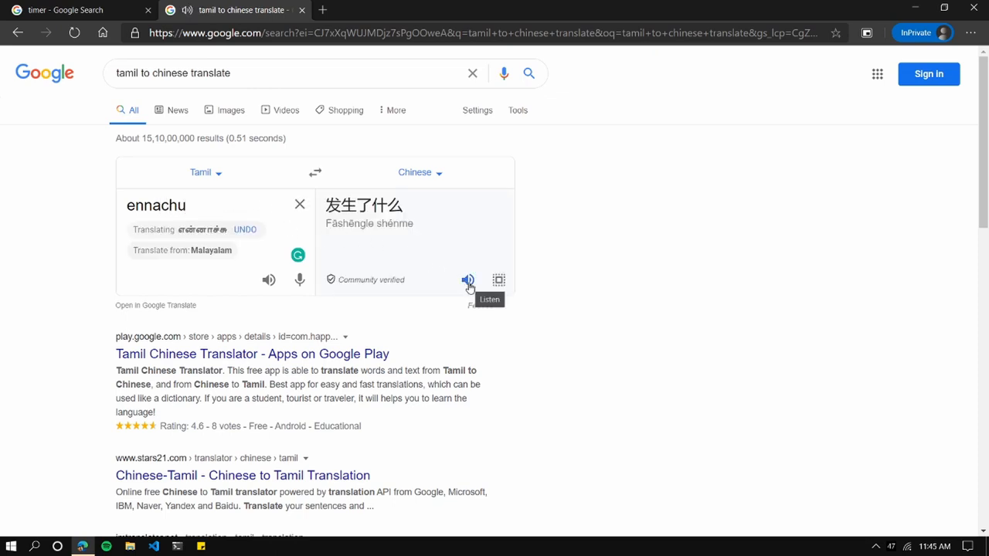
click(467, 279)
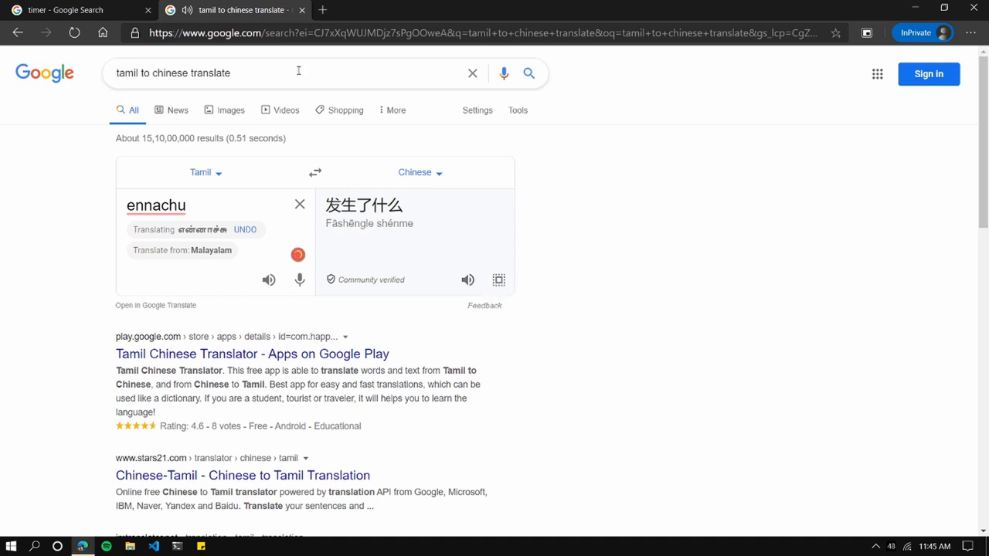
click(298, 73)
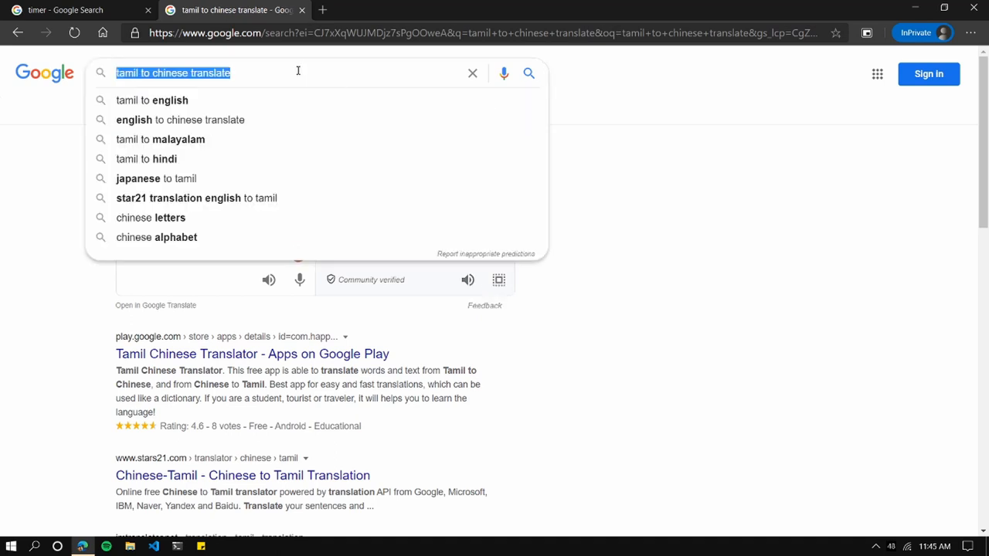
click(472, 73)
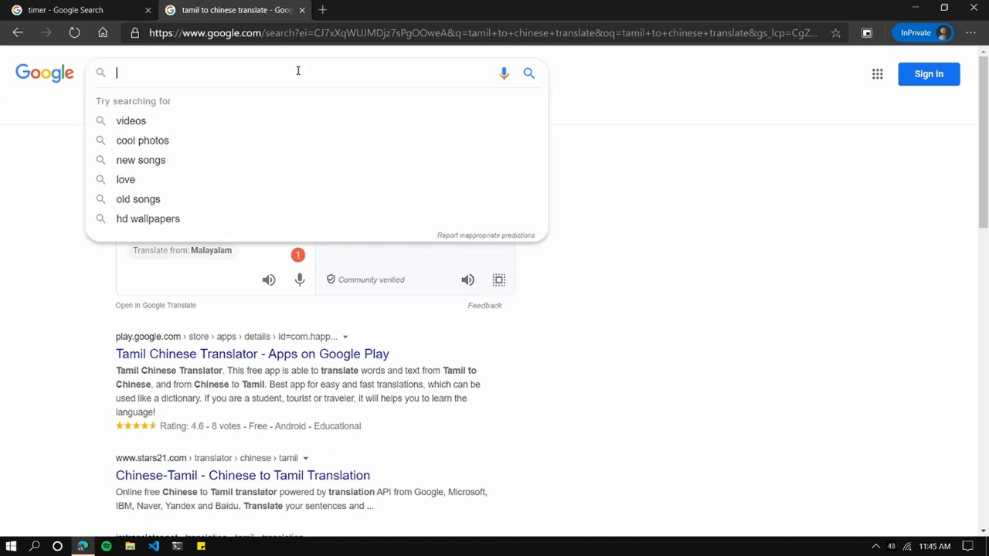
Search 'hotels nearby', 'hotels near shanghai', then browse Shanghai Marriott Hotel City Centre prices.
text(hotels nearby)
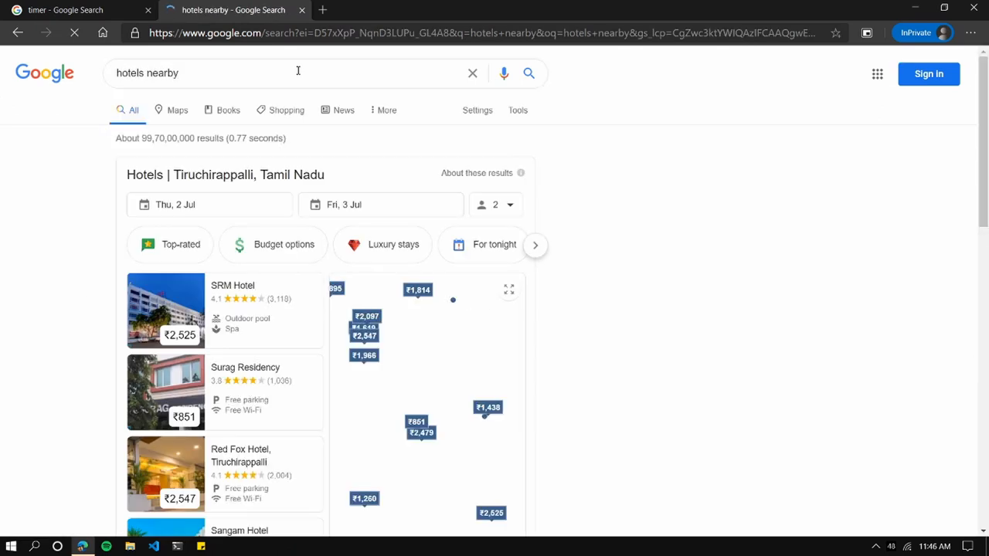
scroll(down, 3)
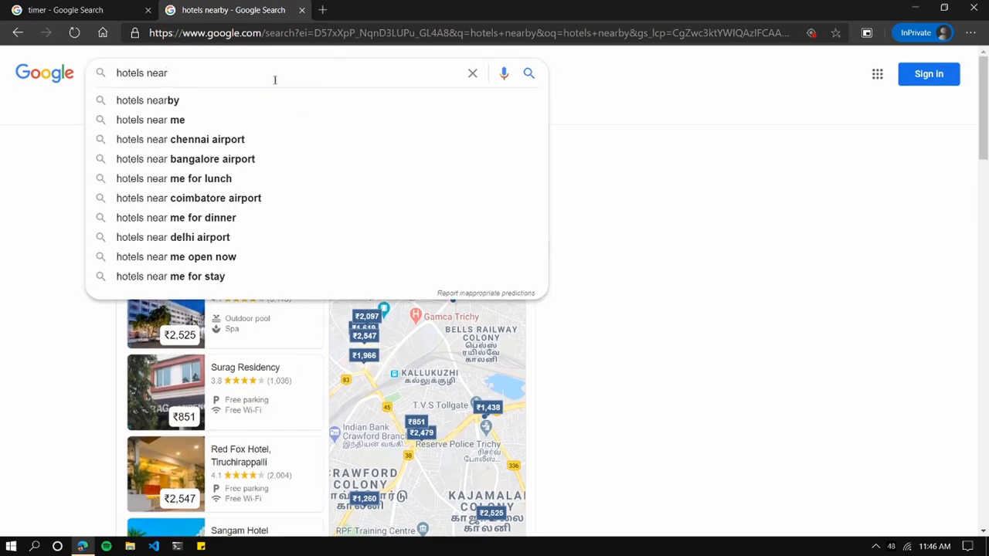
text(shanghai)
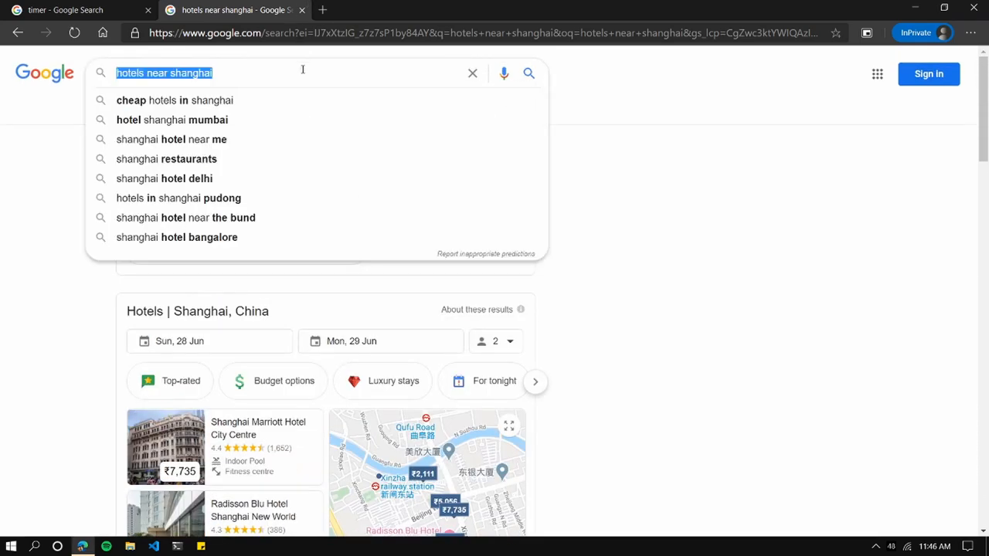
text(shanghai marriott hotel city centre)
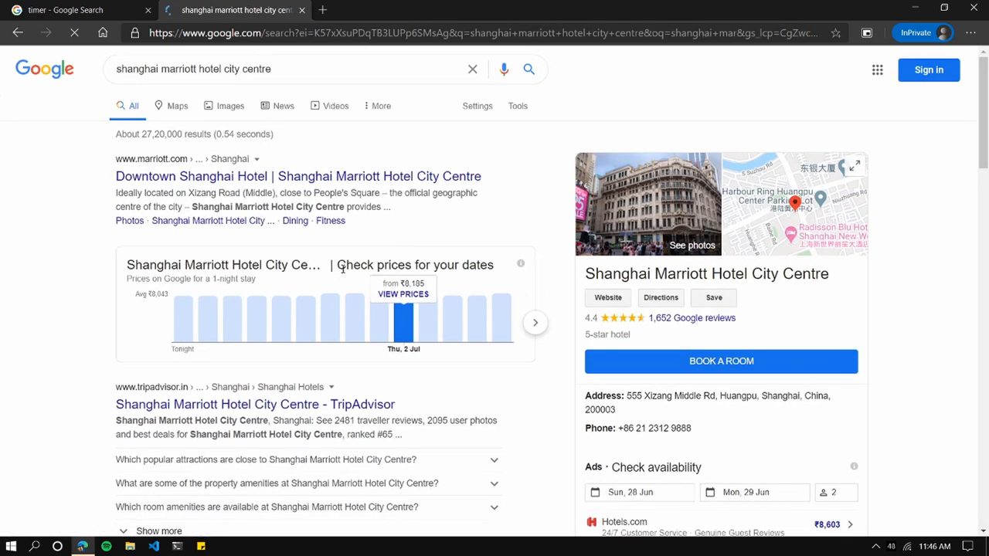
scroll(down, 3)
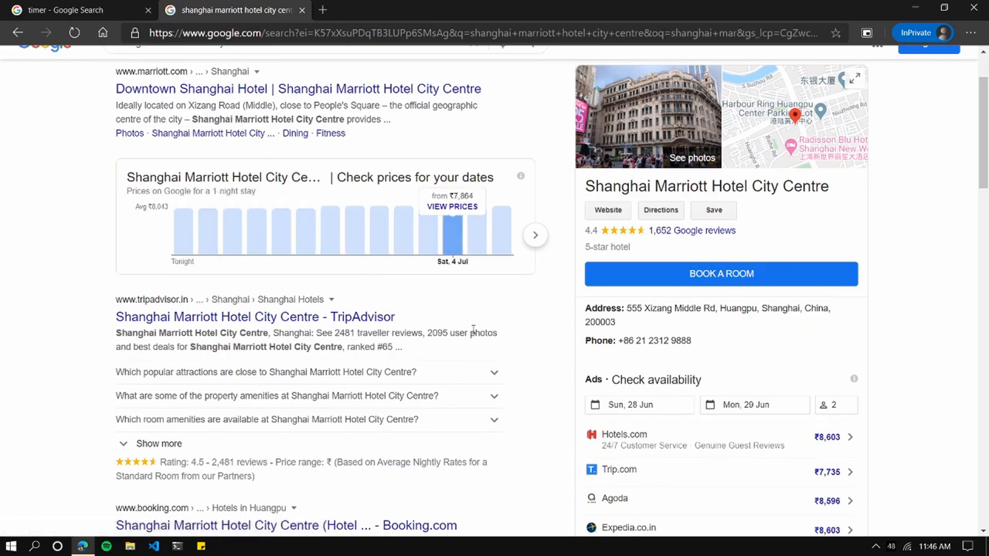
scroll(down, 3)
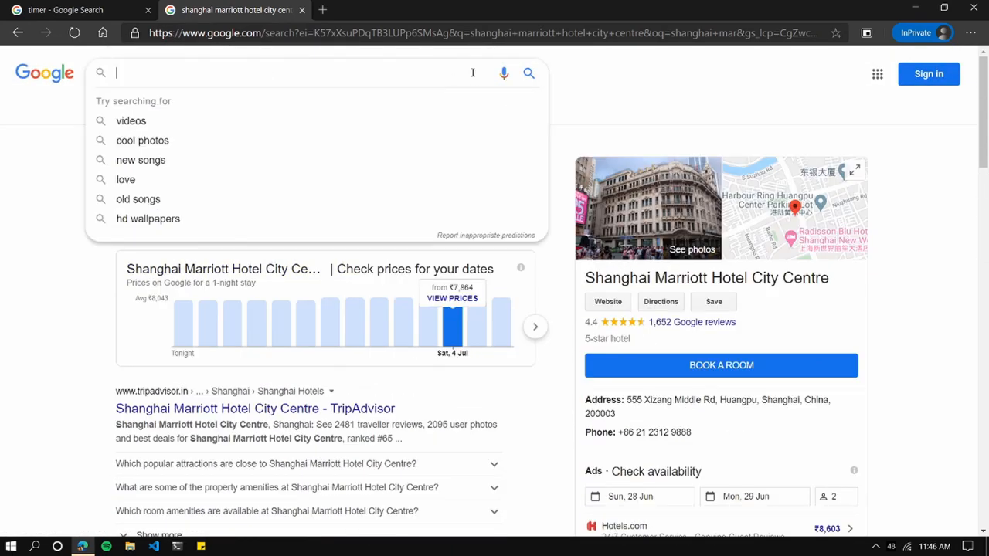
Search 'calories in noodles' to see 138 calories per 100 g, then clear the box.
text(d)
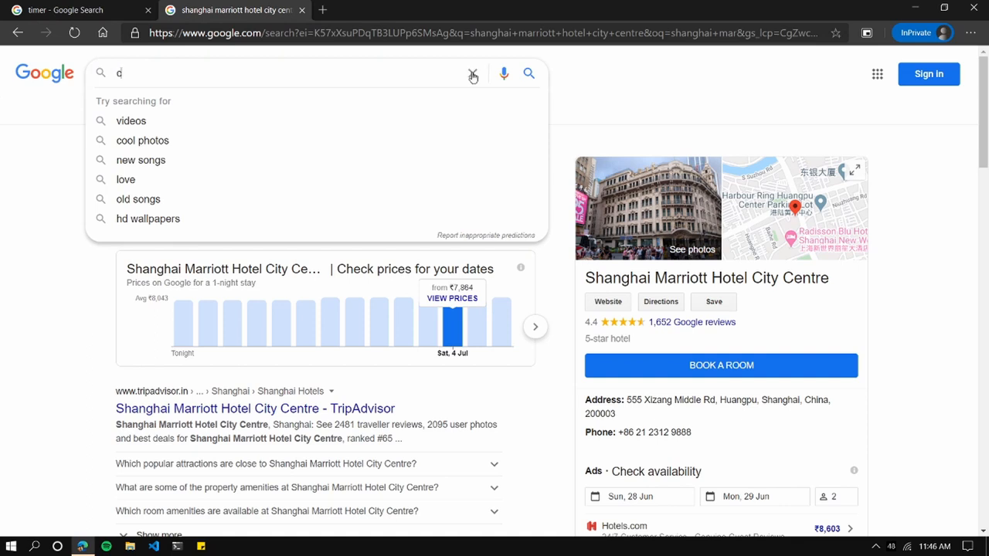
text(alories in noodles)
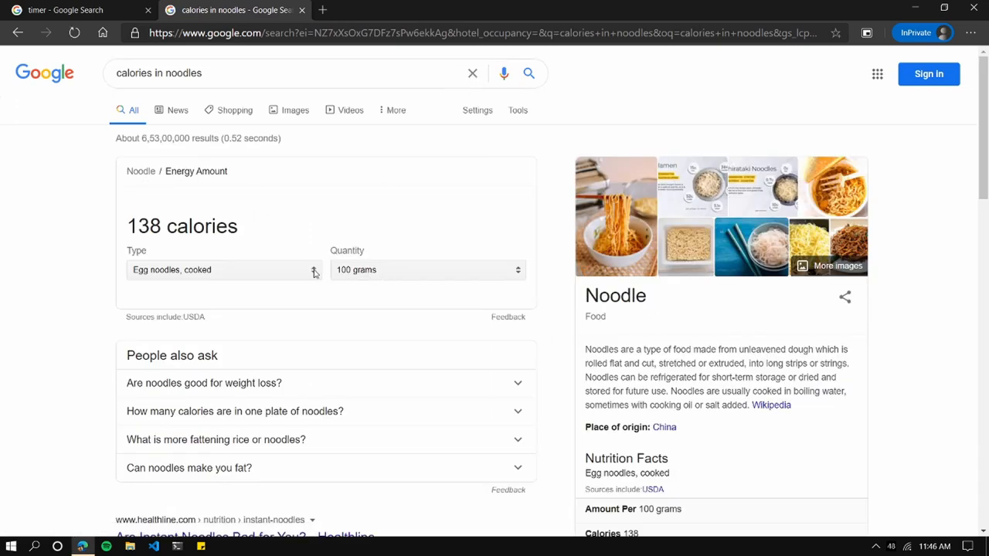
scroll(down, 3)
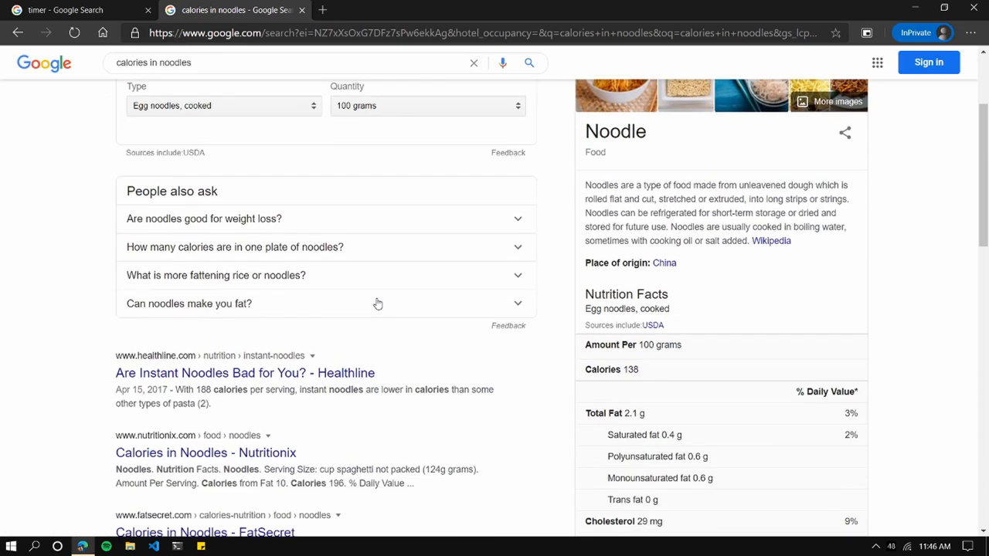
scroll(down, 3)
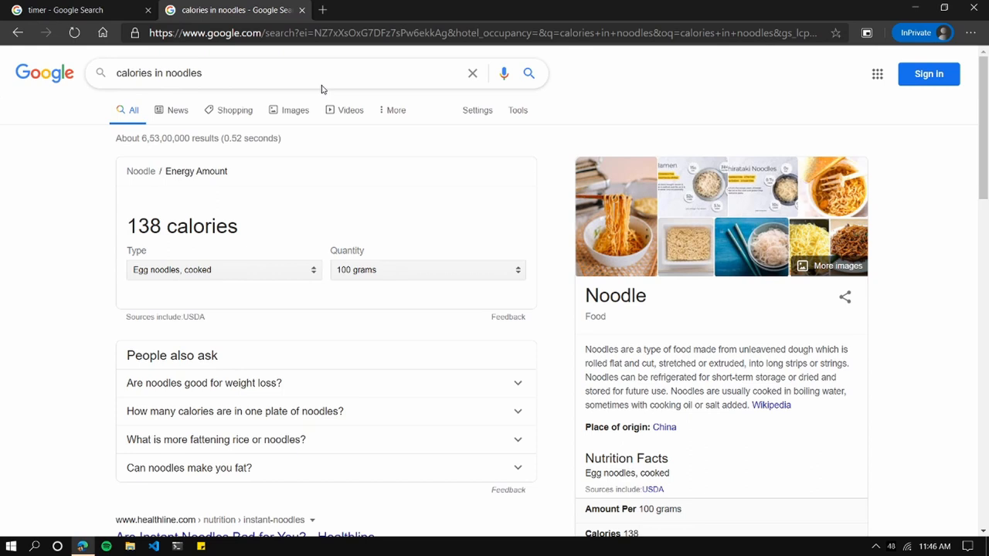
click(309, 73)
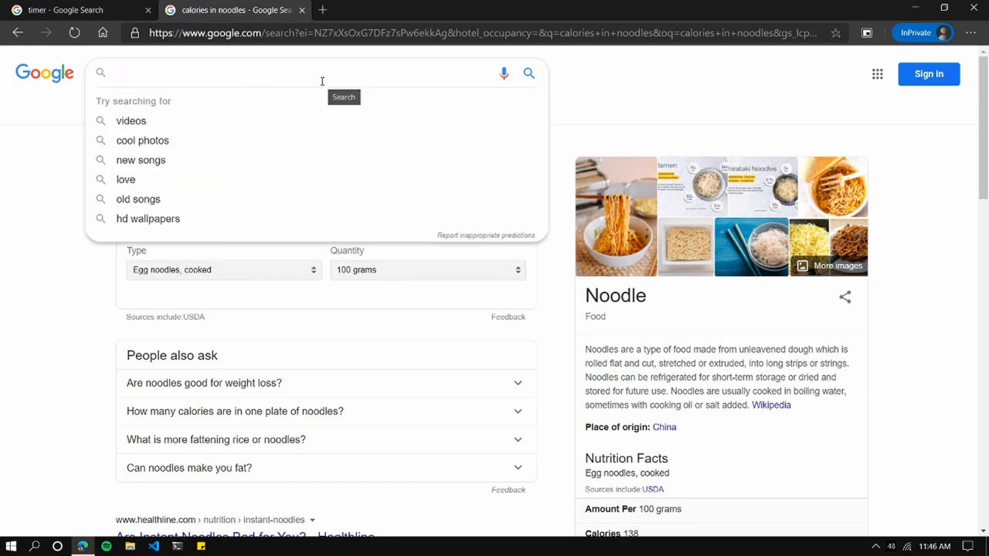
In the tip calculator, set bill 200, tip 10% and 2 people for $110 each.
text(calculator)
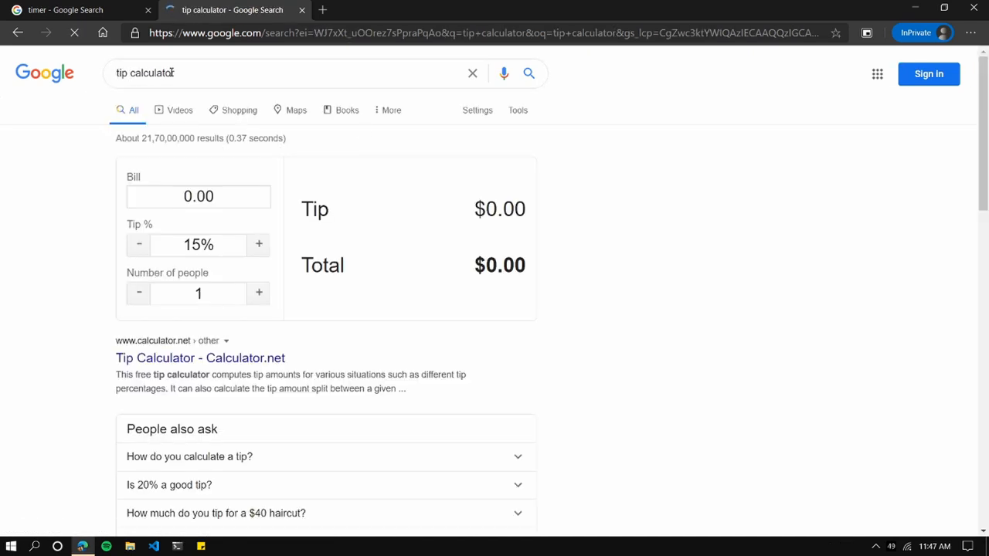
text(200)
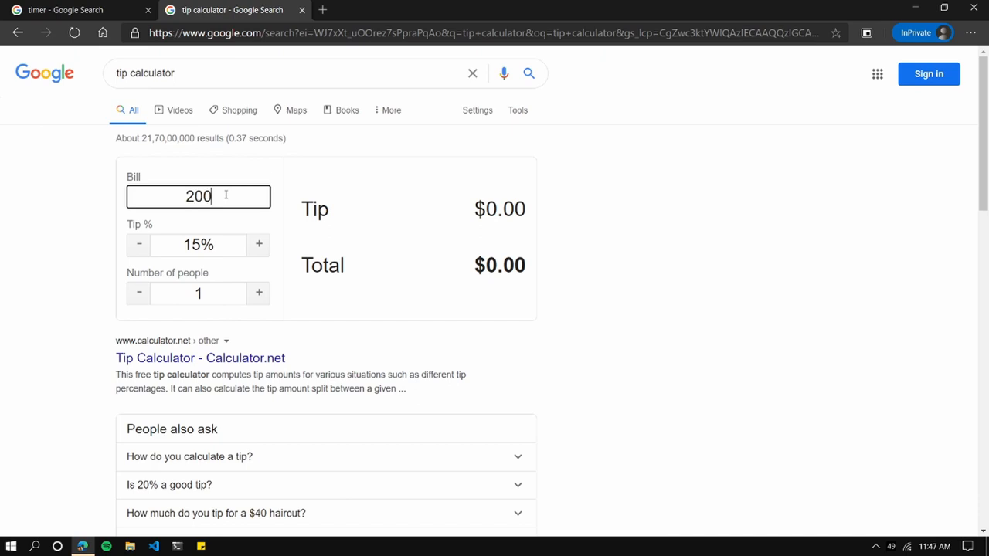
click(138, 244)
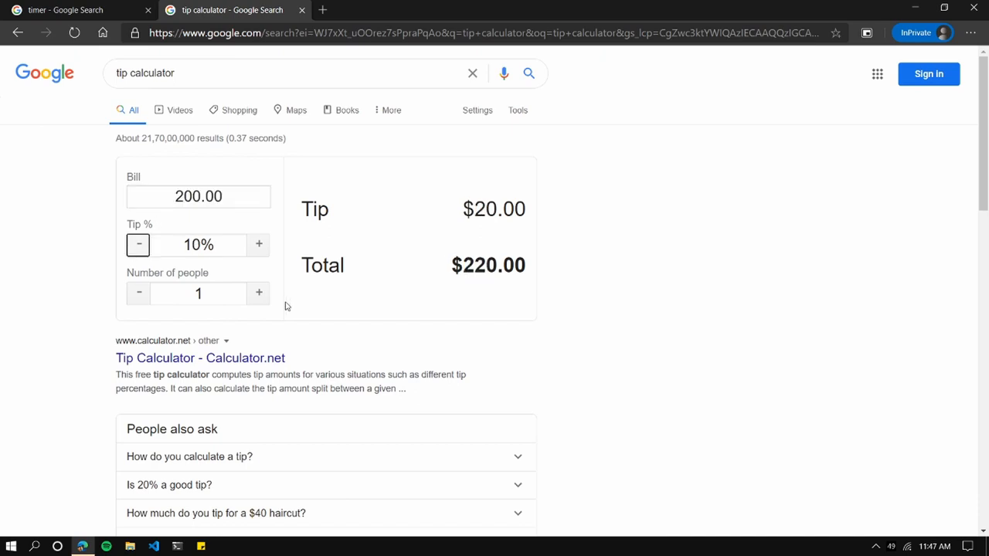
click(259, 292)
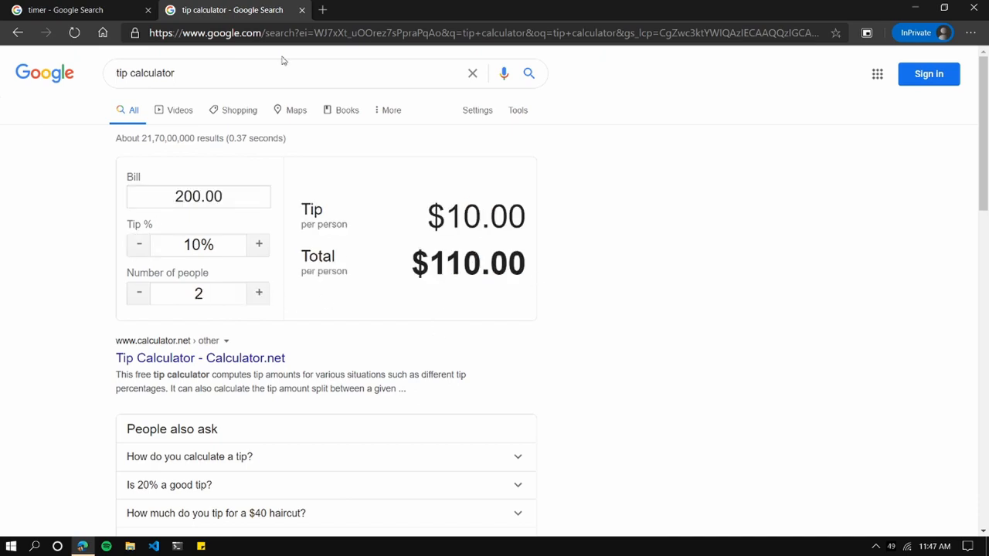
click(270, 73)
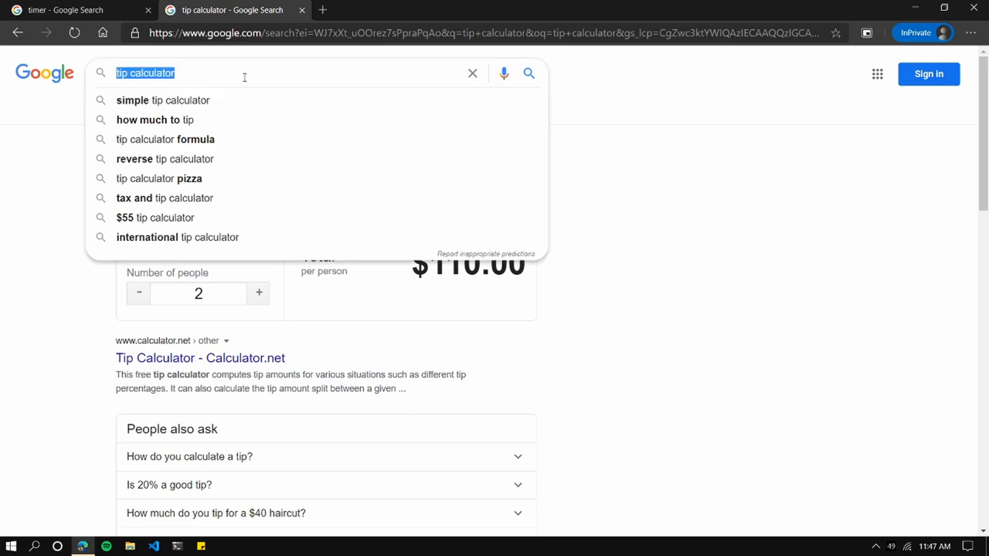
Convert 110 Chinese Yuan to Indian Rupees, then search 'conversion' for the energy converter.
text(110 cny in inr)
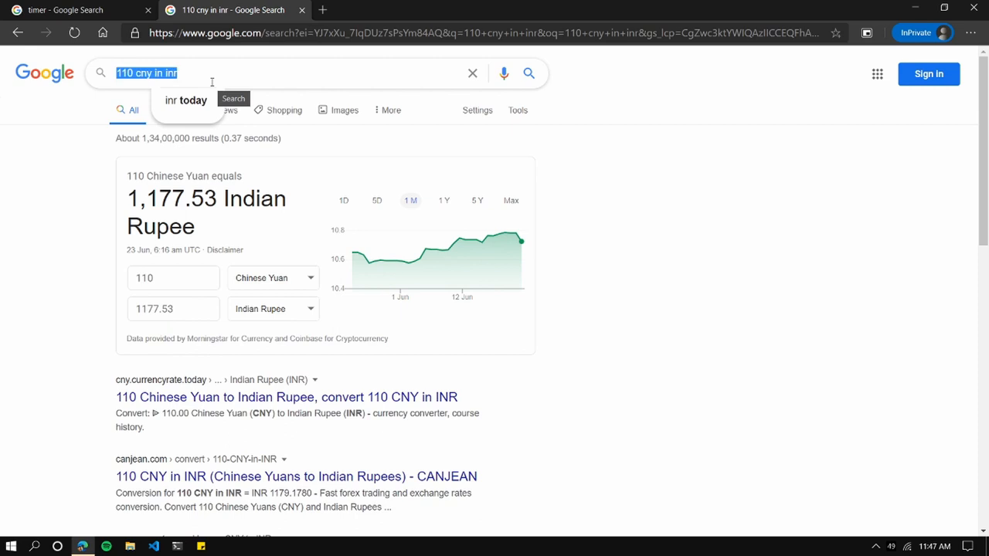
text(convert)
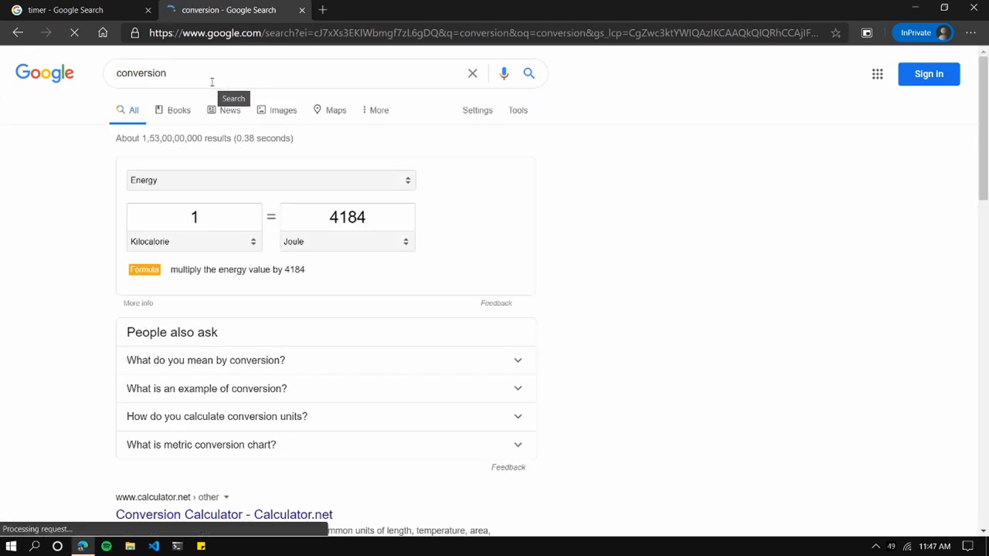
click(193, 241)
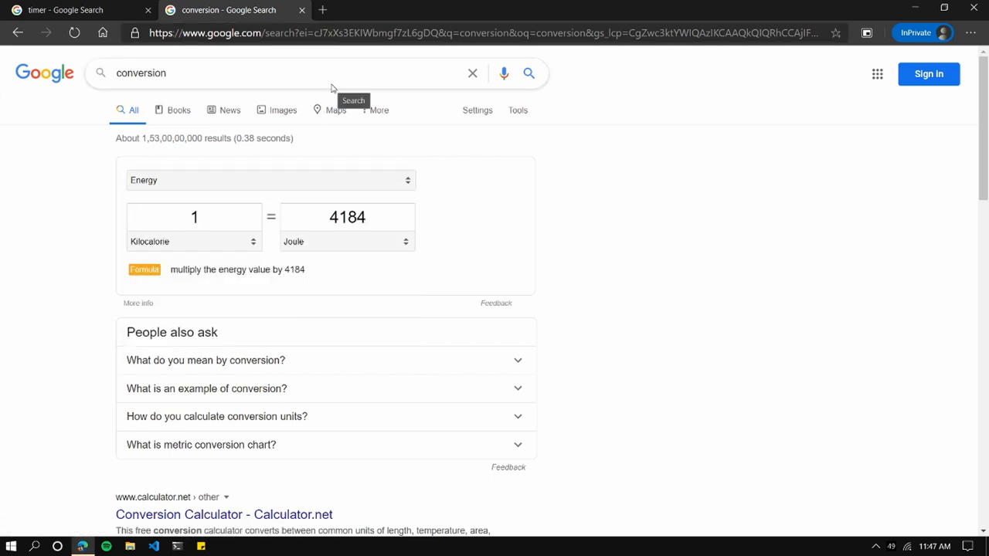
Search 'sunset' to see the 6:40 pm sunset time in Tiruchirappalli.
text(sunset)
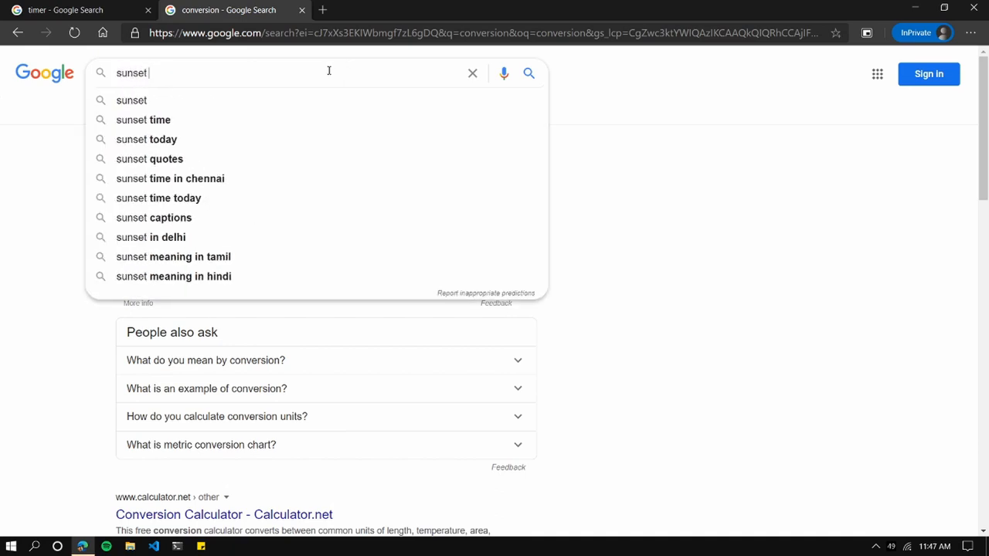
text(shangh)
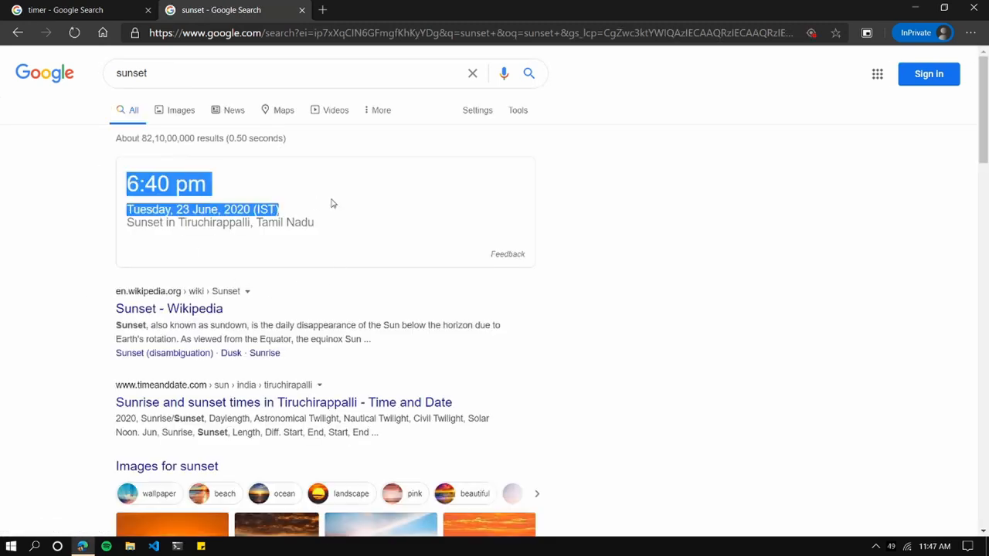
click(159, 73)
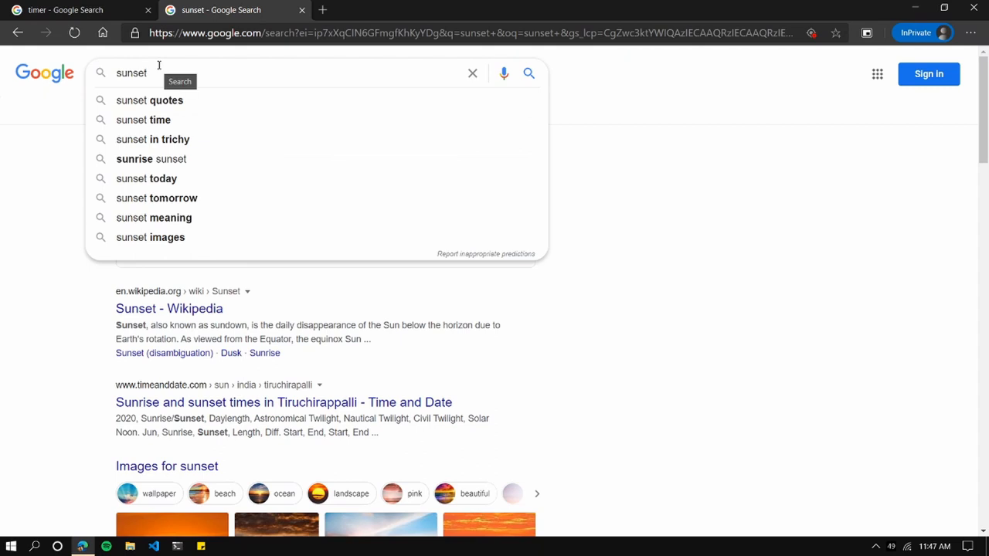
Search 'pacman', play the PAC-MAN Doodle, show its tools collection, and return to the timer tab.
text(pacman)
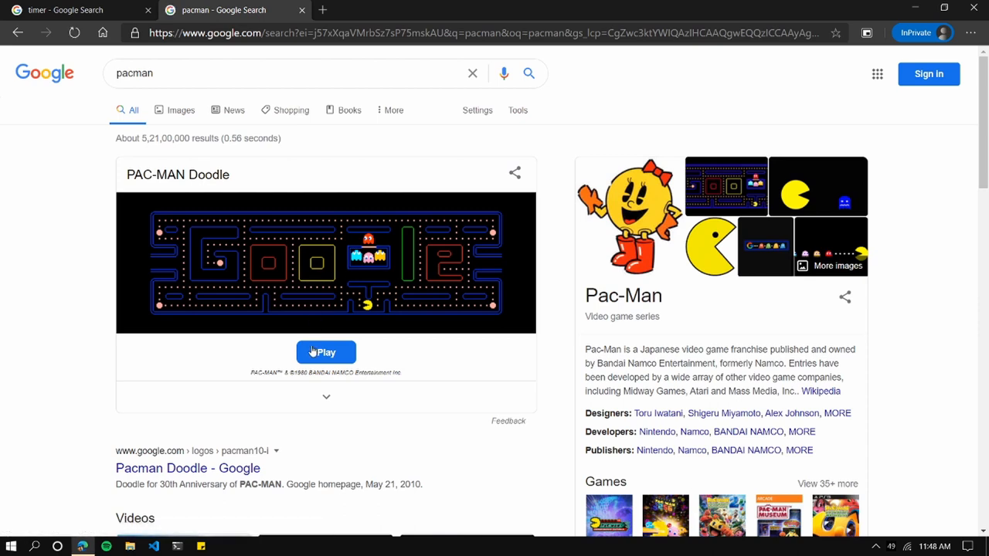
click(326, 352)
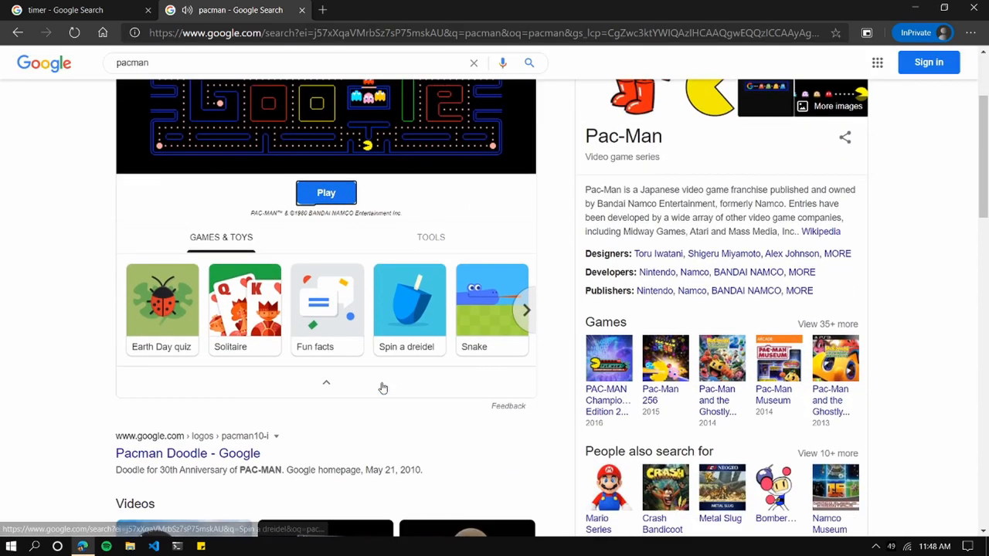
click(526, 310)
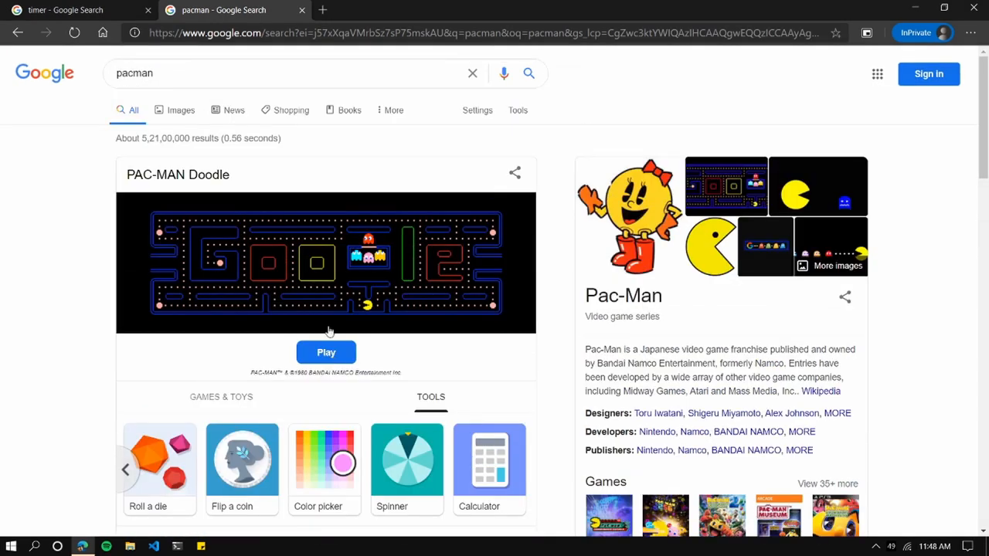
click(65, 9)
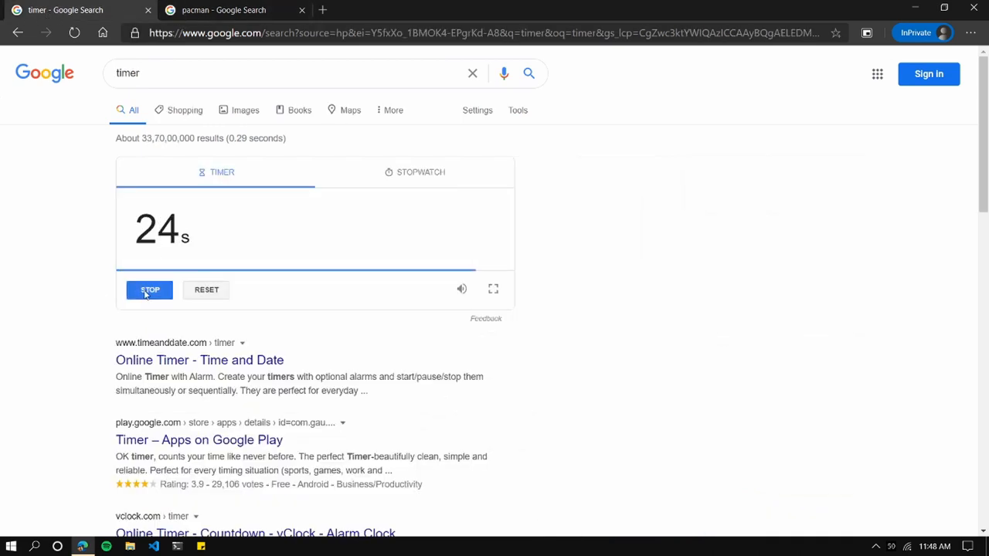
Click STOP on the running Google countdown timer.
click(149, 289)
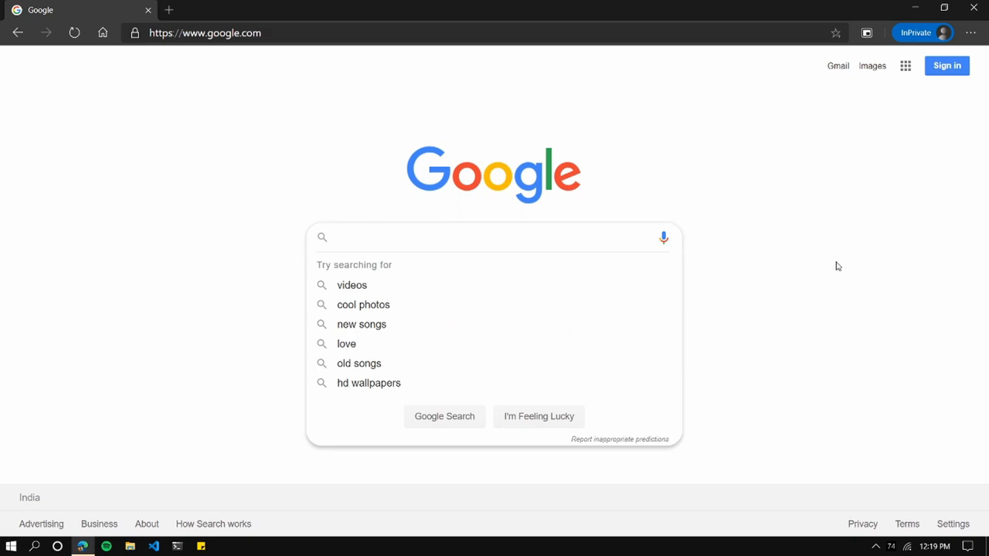
Search apple, apple site:theverge.com and related:theverge.com, then apple filetype:pdf.
text(apple)
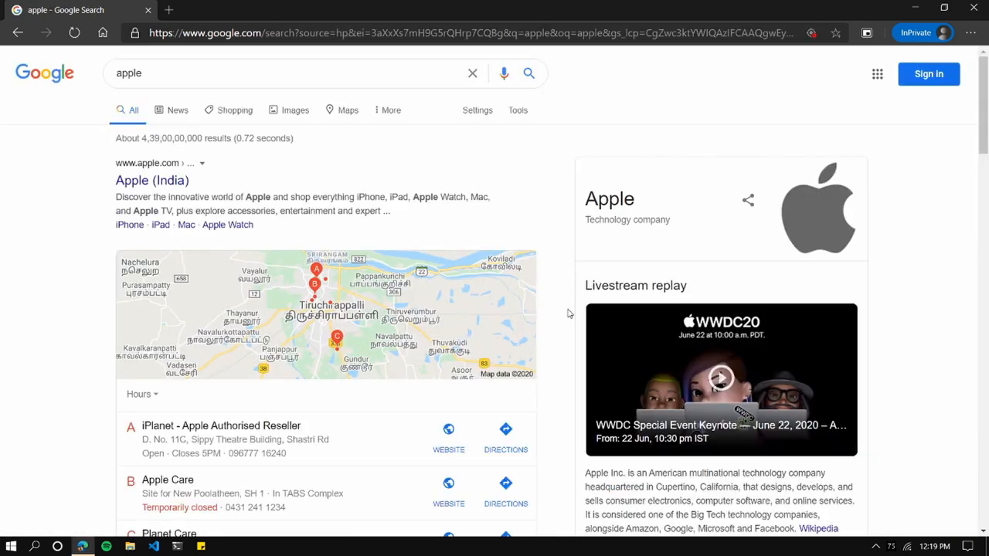
scroll(down, 3)
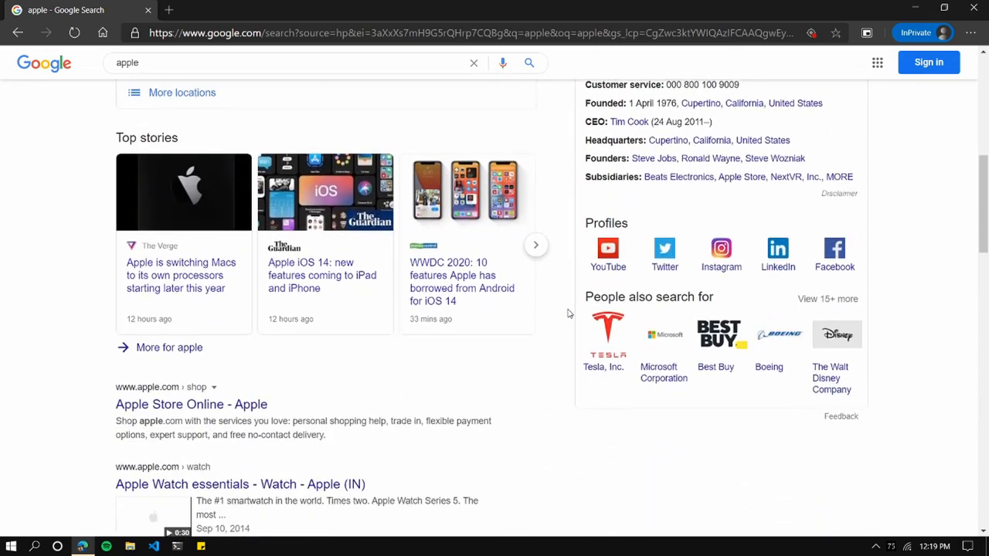
scroll(down, 3)
text( site:theverge.com)
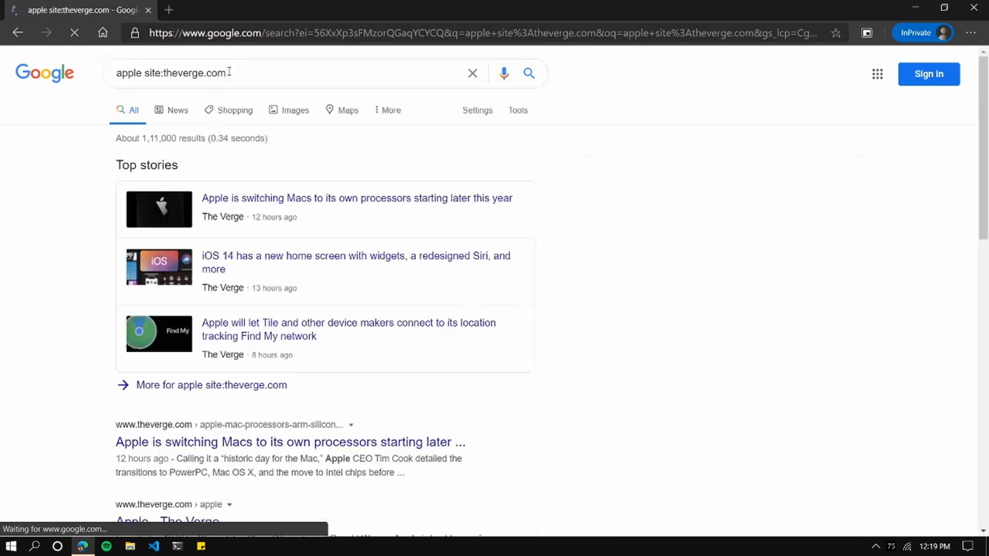
scroll(down, 3)
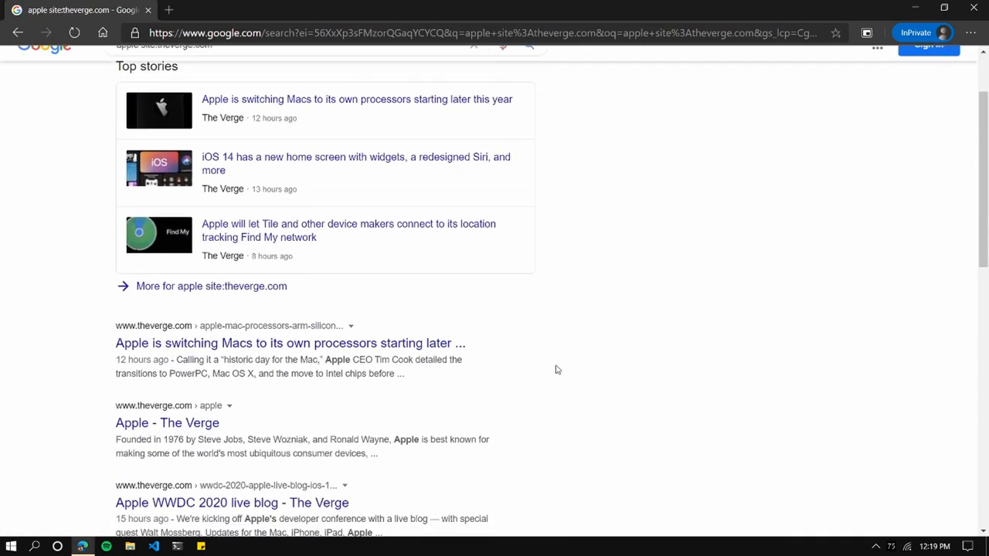
scroll(down, 3)
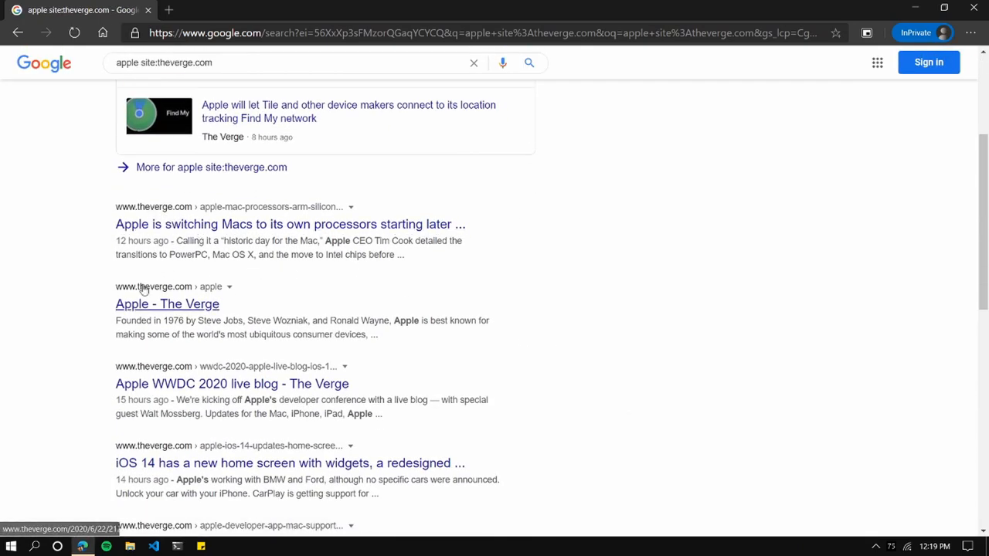
mouse_move(133, 450)
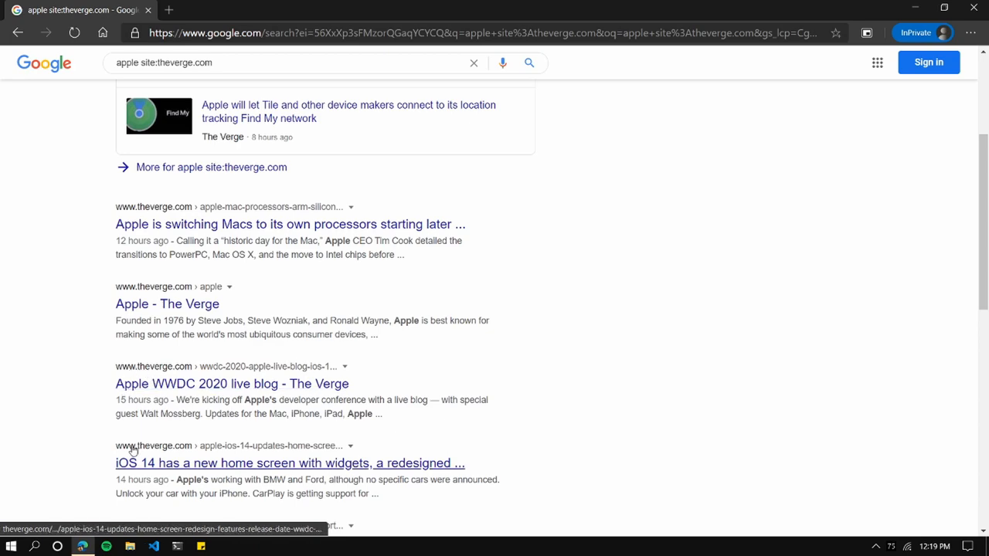
scroll(up, 3)
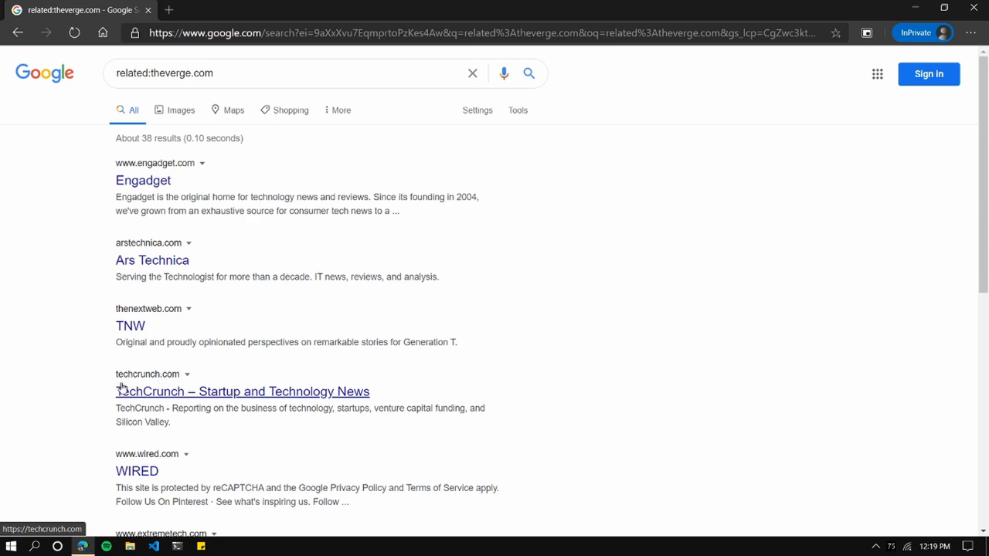
scroll(down, 3)
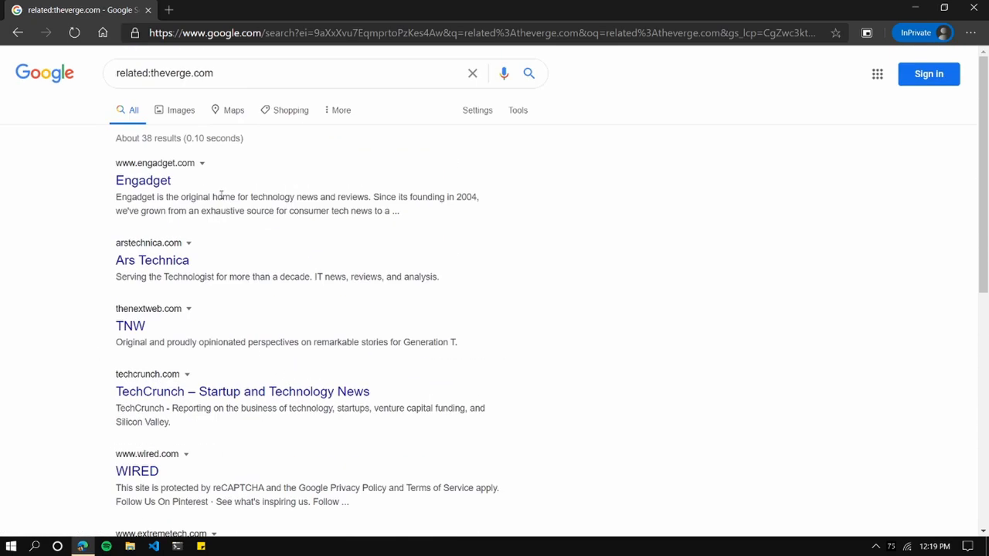
text(apple filetype:pdf)
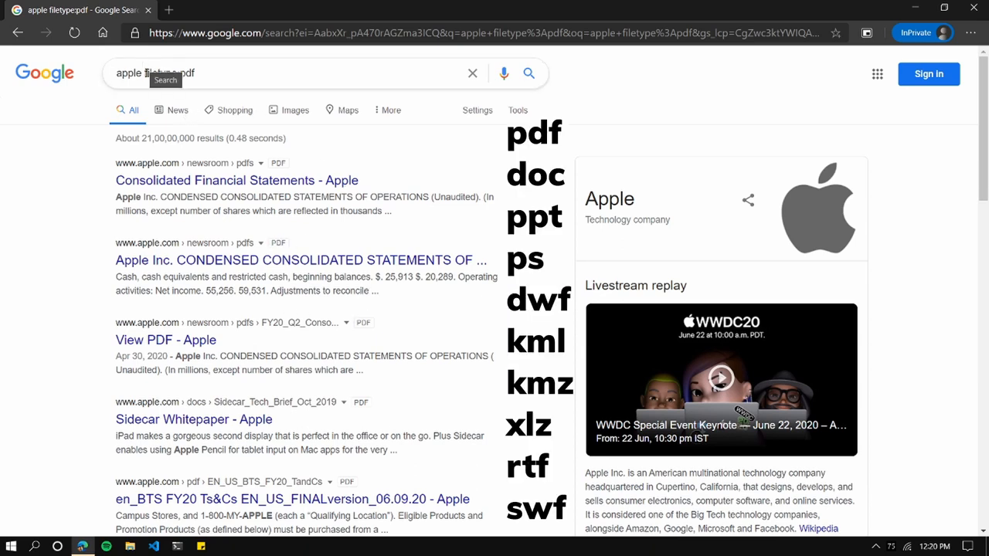
text(cache:amazon)
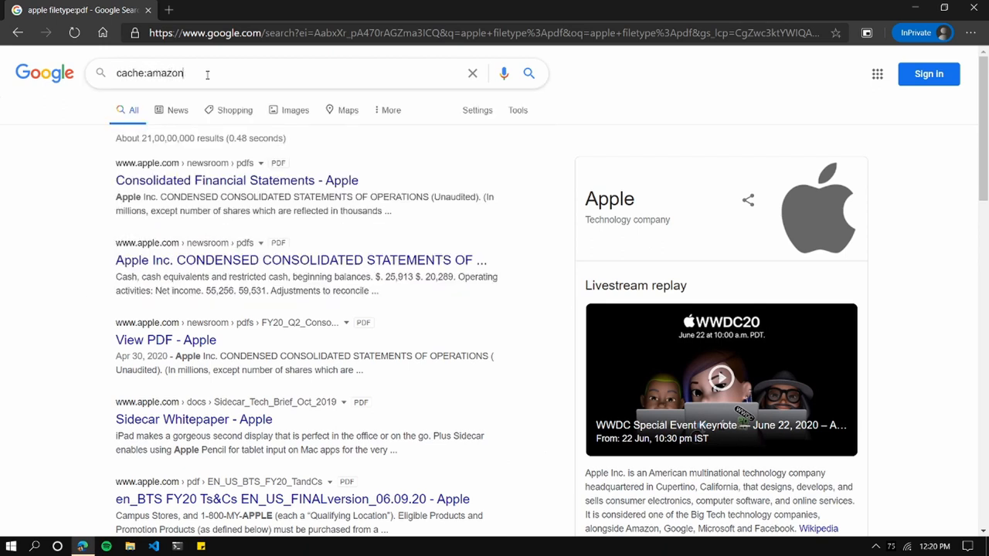
text(.com)
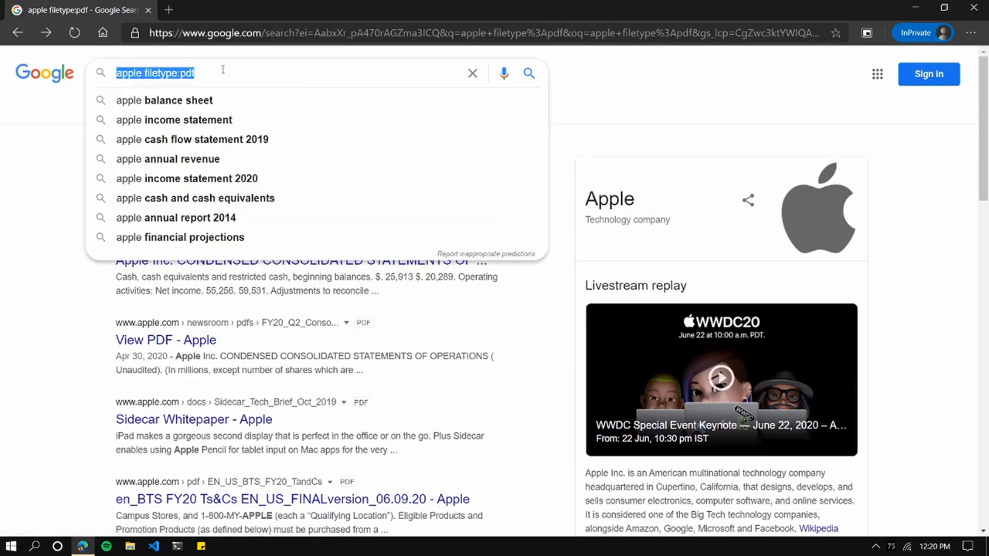
Search 'apple AND android' and scroll through the results.
text(apple AND)
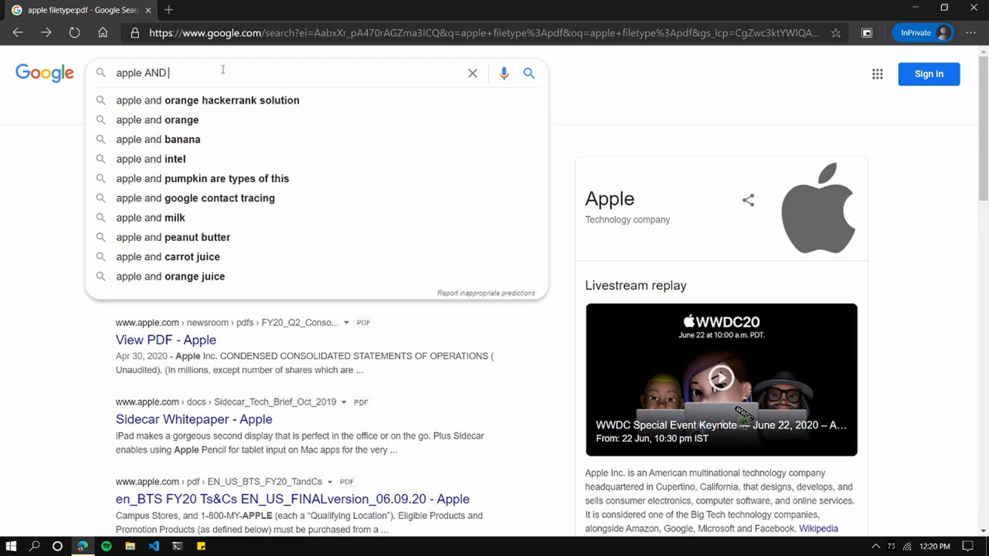
text(android)
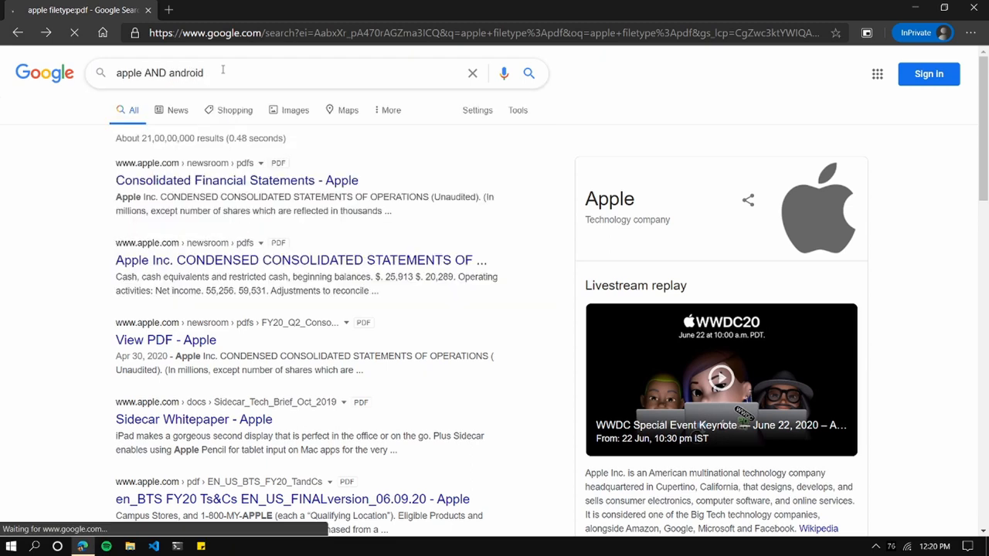
click(528, 73)
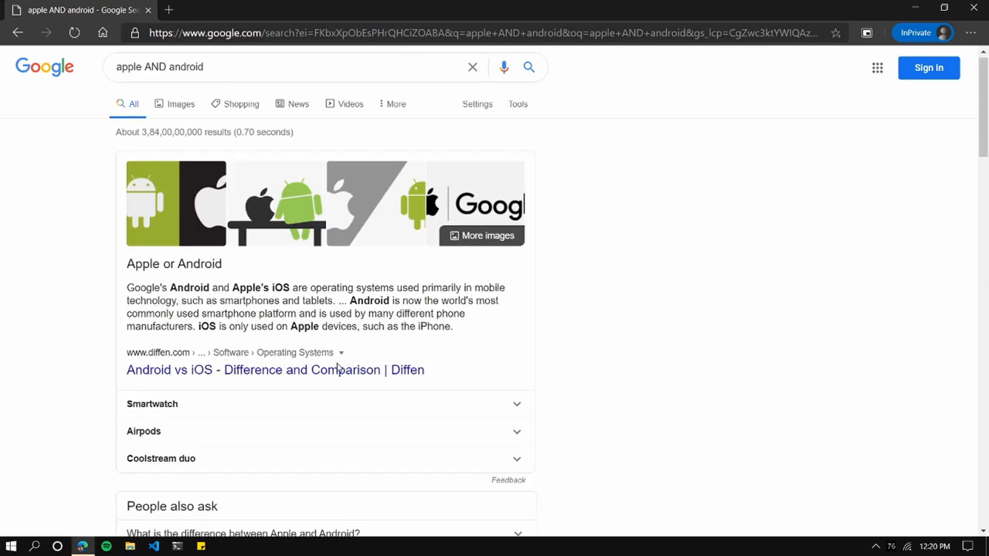
scroll(down, 3)
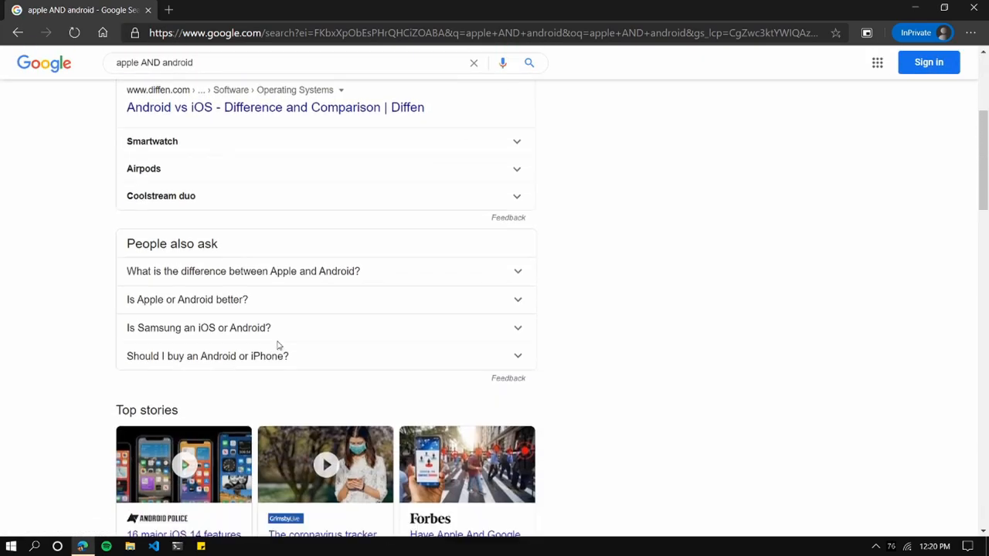
scroll(down, 3)
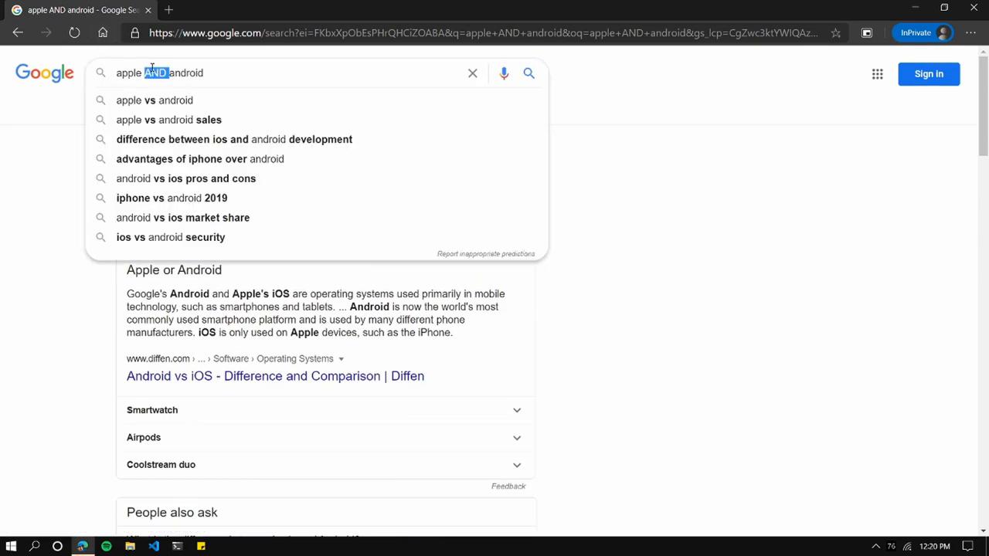
Change the query to 'apple OR android' and browse those results.
text(OR)
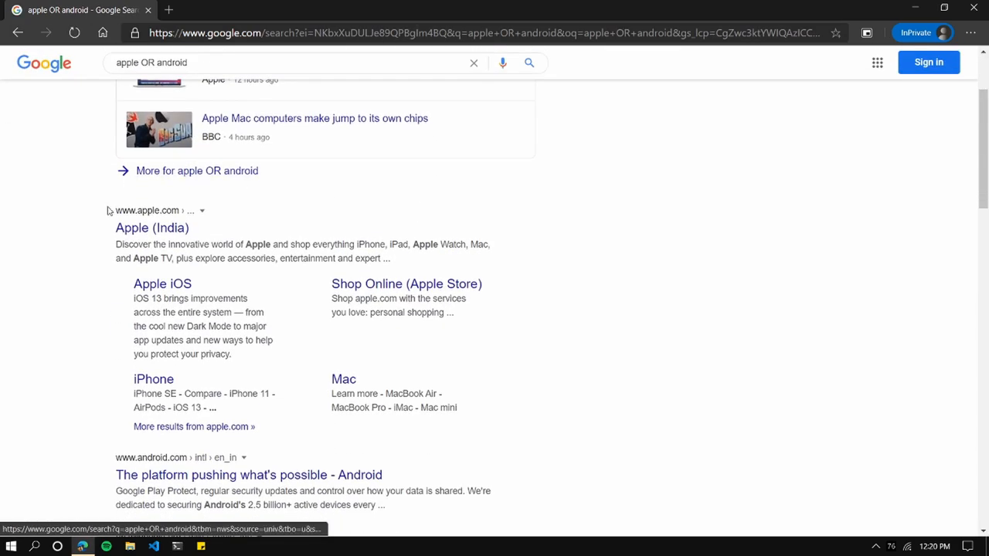
scroll(down, 3)
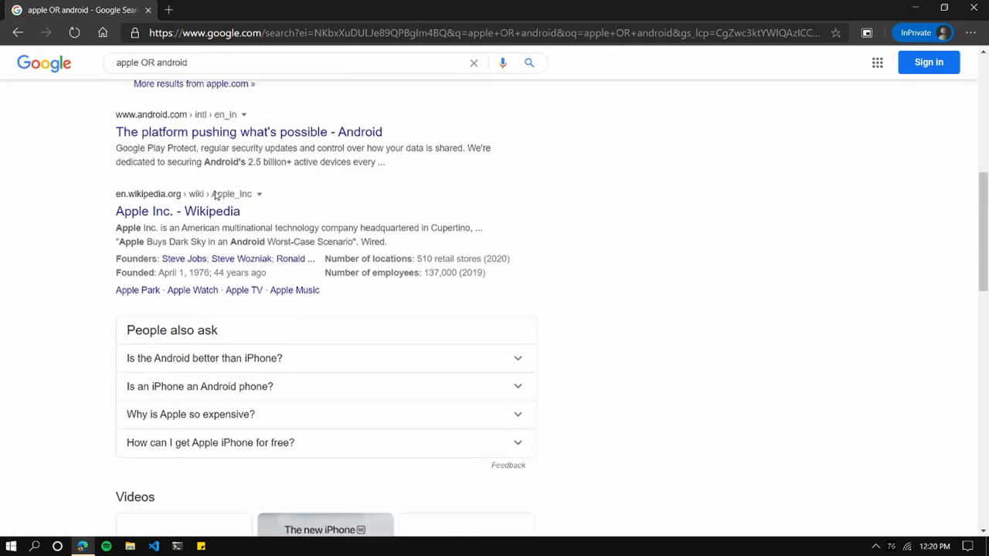
scroll(down, 3)
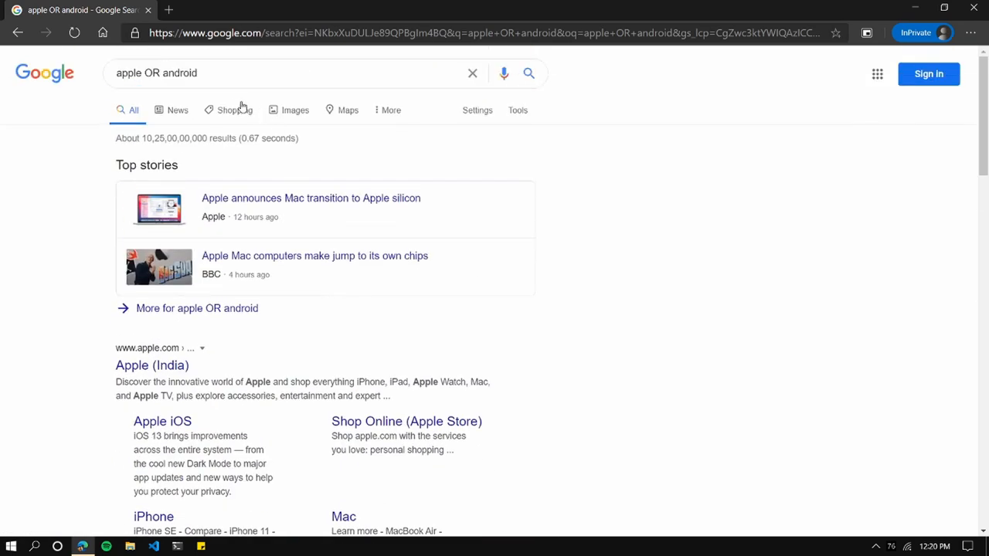
Search 'swift +bird', browse the bird results, then clear the query.
text(se)
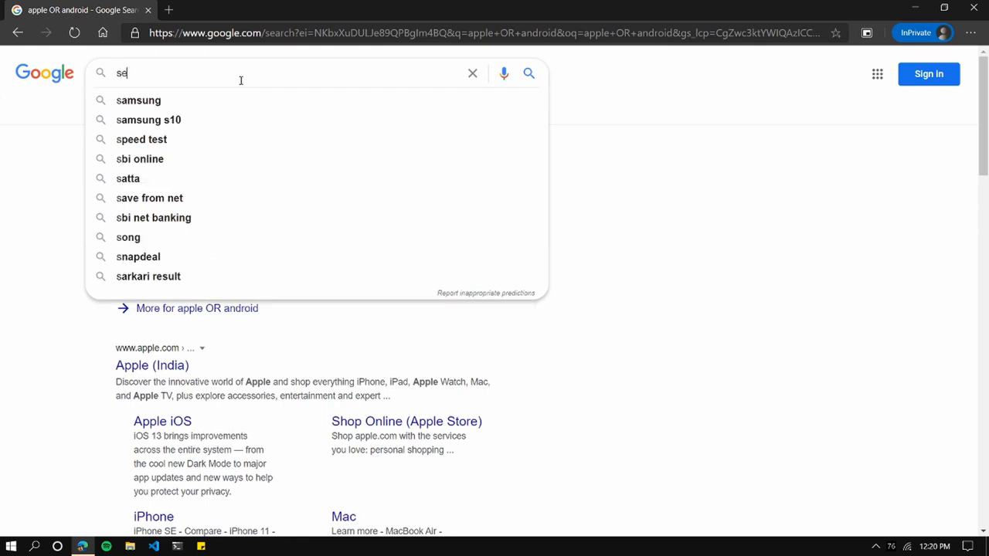
text(swift)
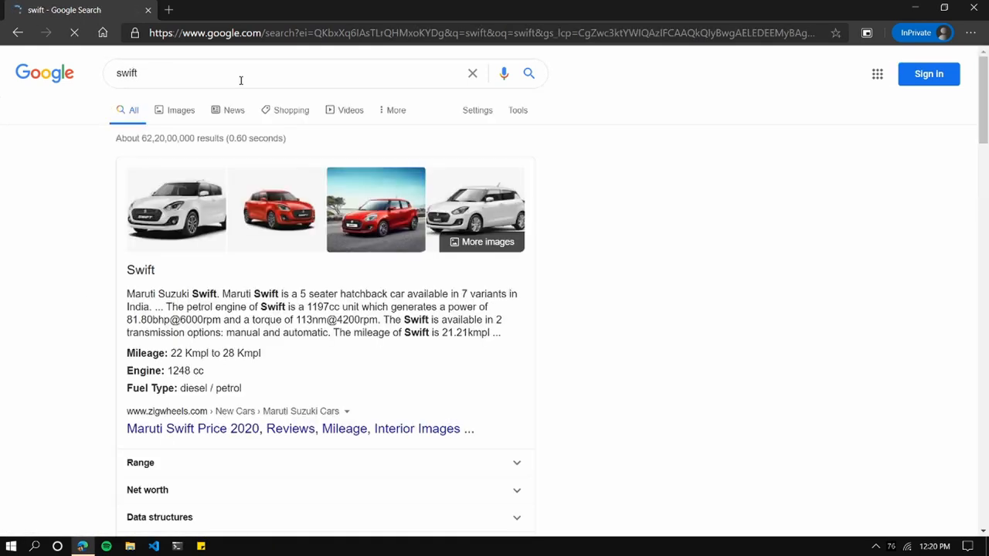
scroll(down, 3)
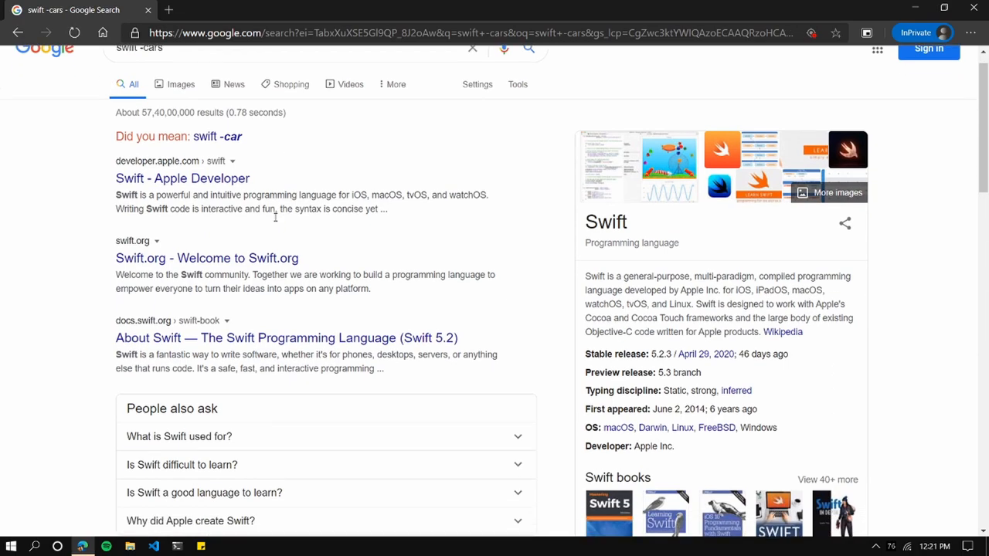
scroll(down, 3)
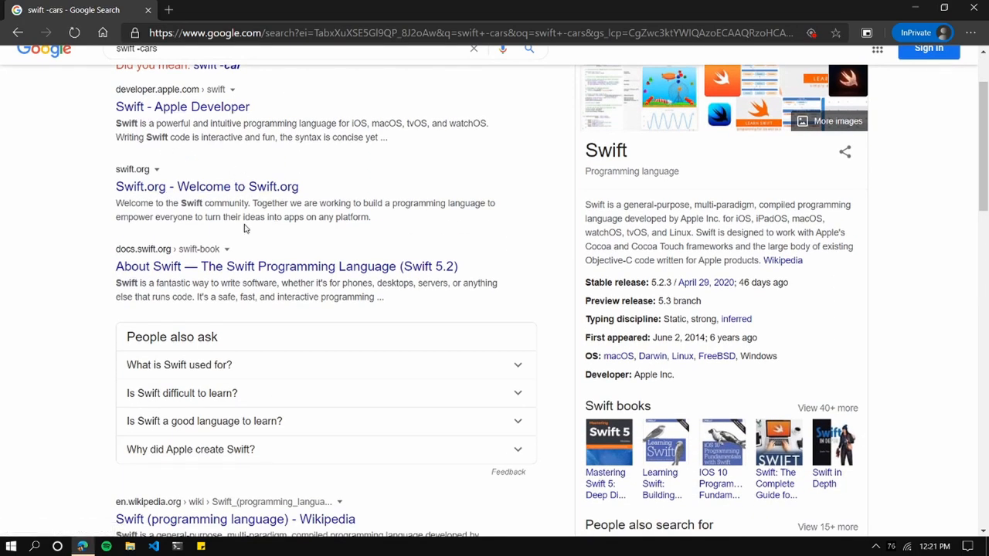
scroll(up, 3)
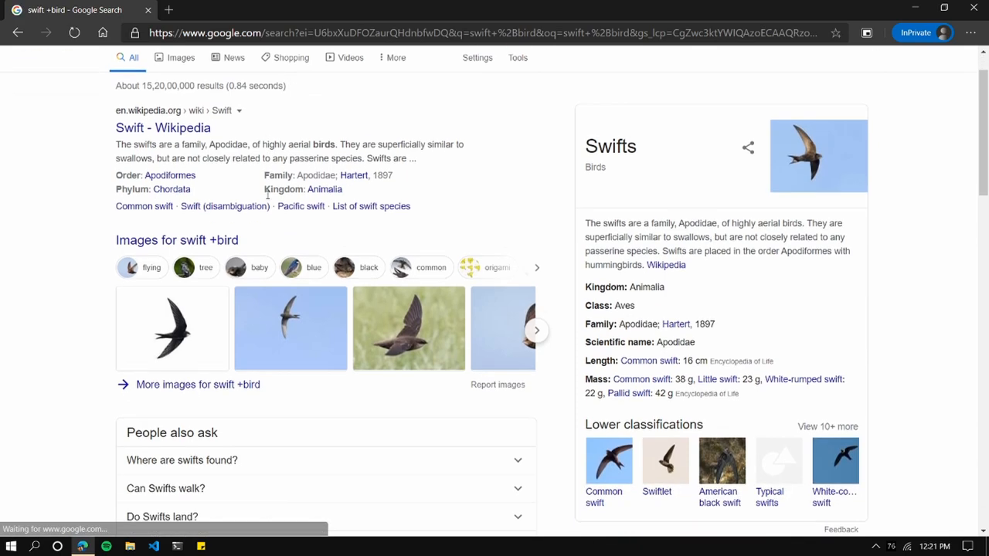
scroll(down, 3)
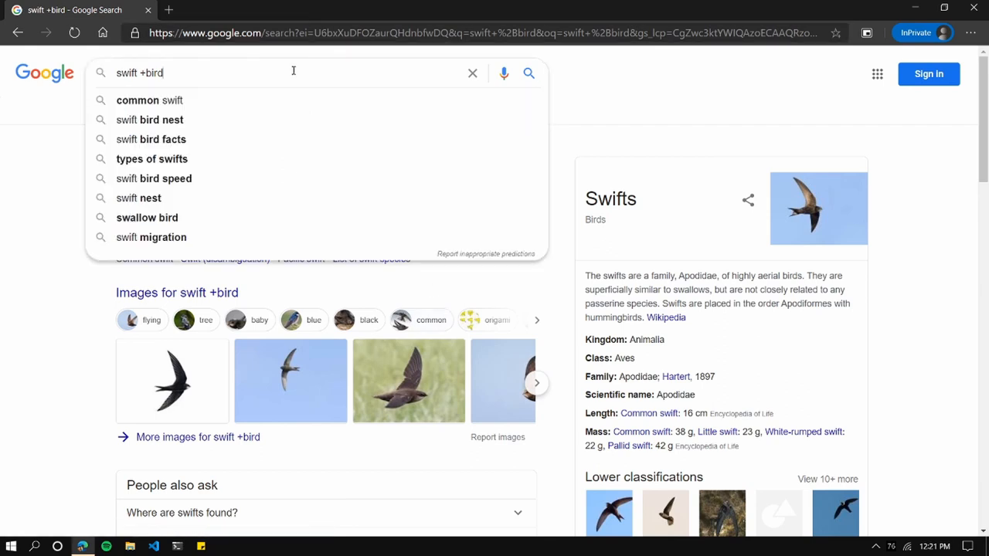
click(472, 72)
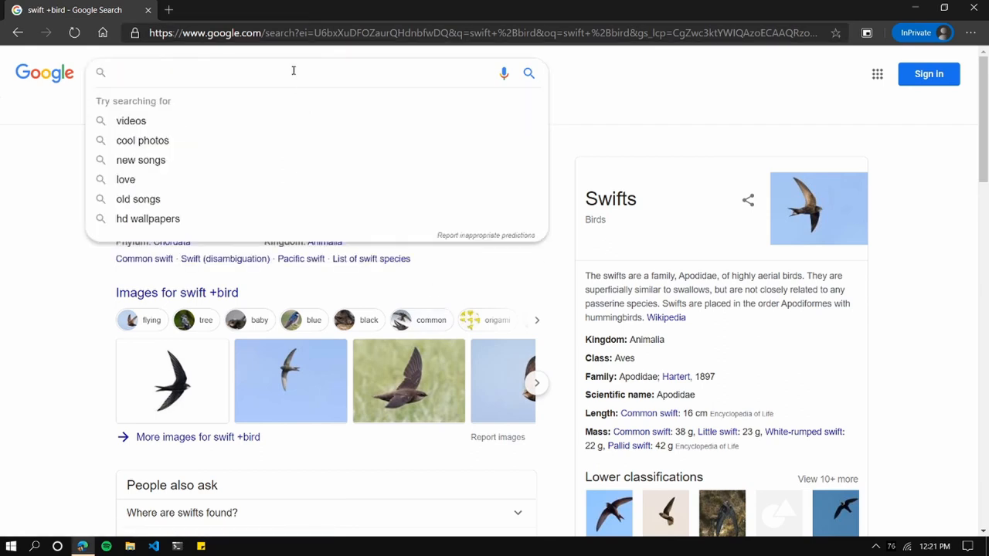
Search the exact phrase "rain on me", then the wildcard query rain * me.
text("rain on me)
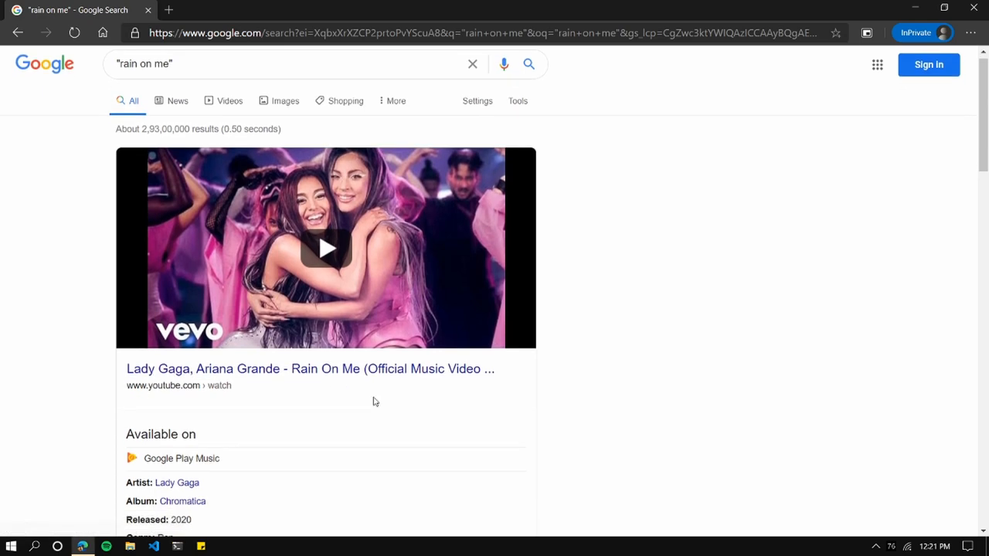
scroll(down, 3)
text(r)
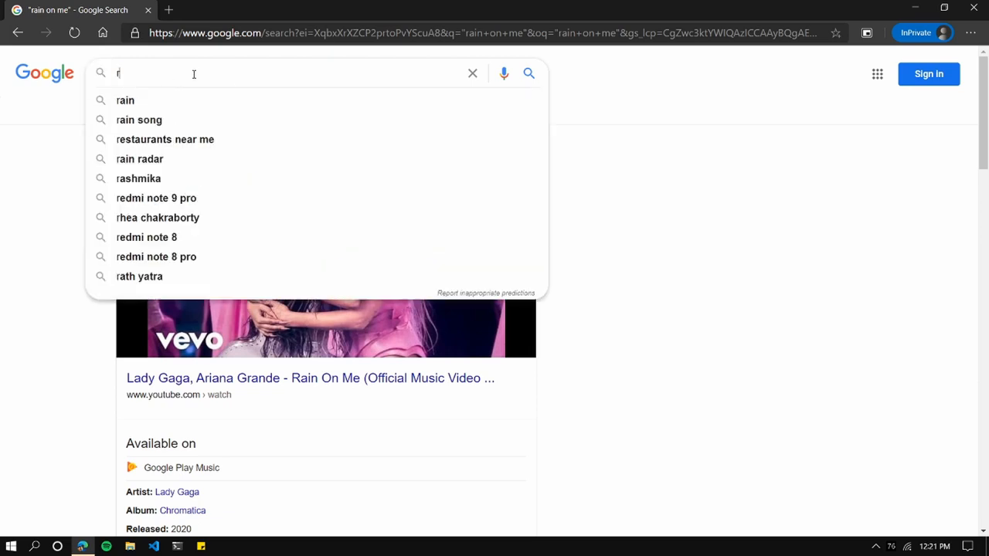
text(ain * me)
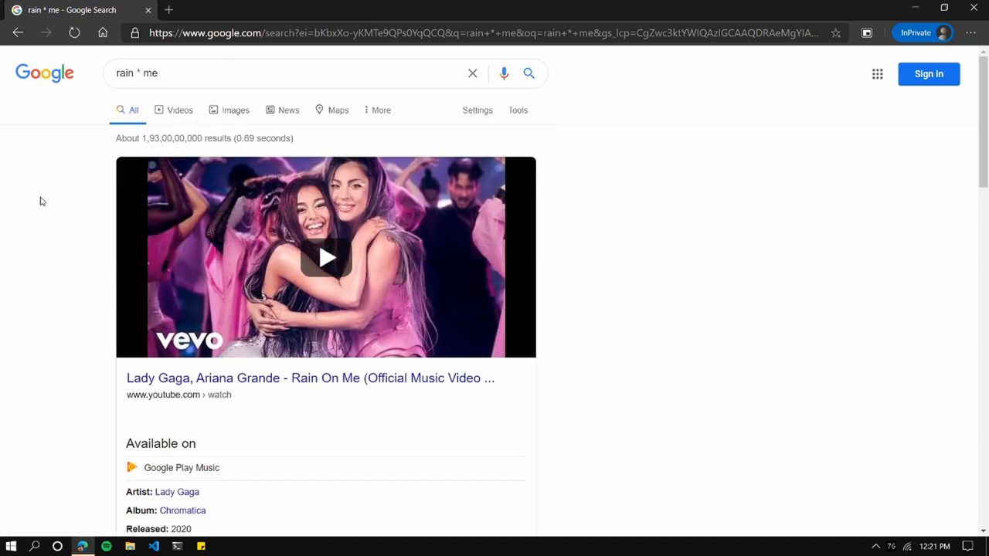
scroll(down, 3)
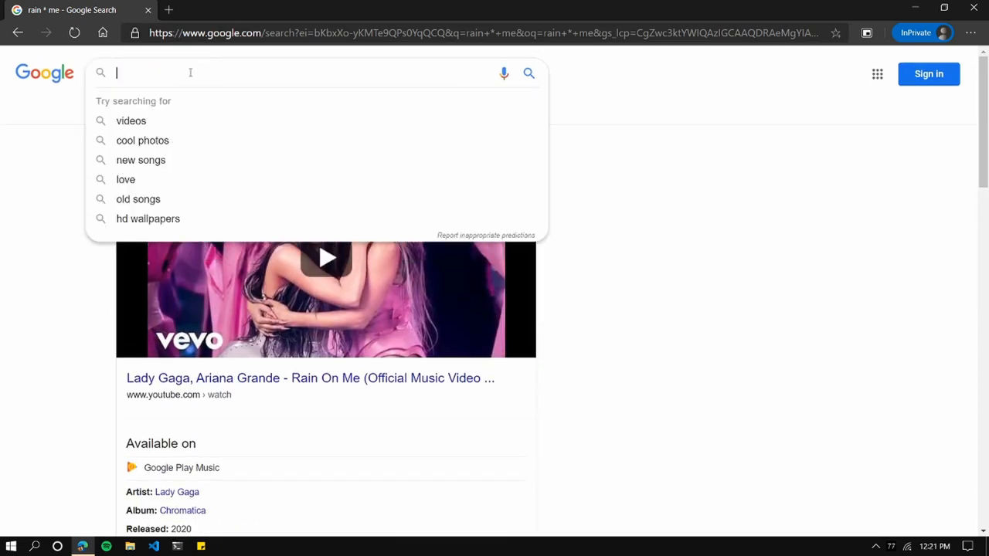
Search '~diet plan' and scroll through the results.
text(diet plan)
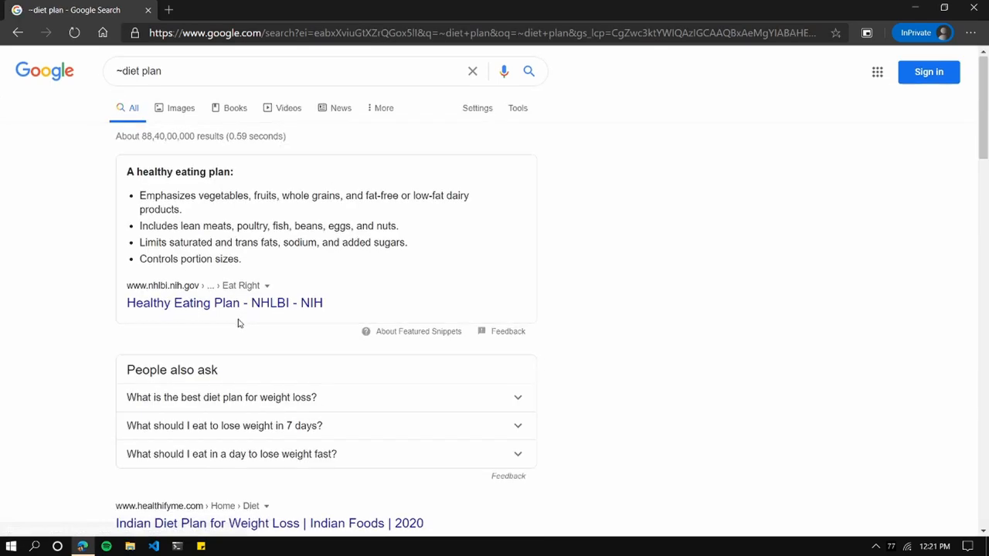
scroll(down, 3)
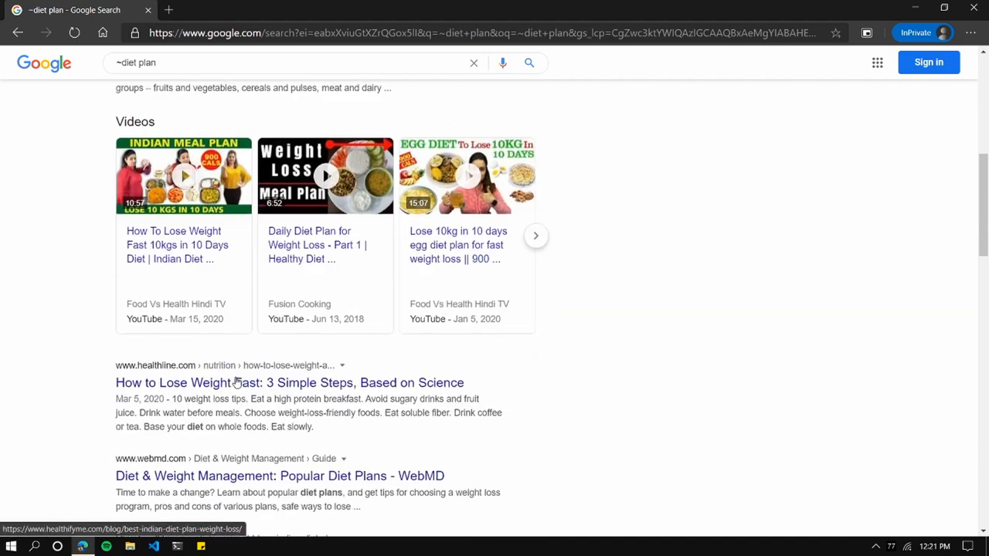
scroll(up, 3)
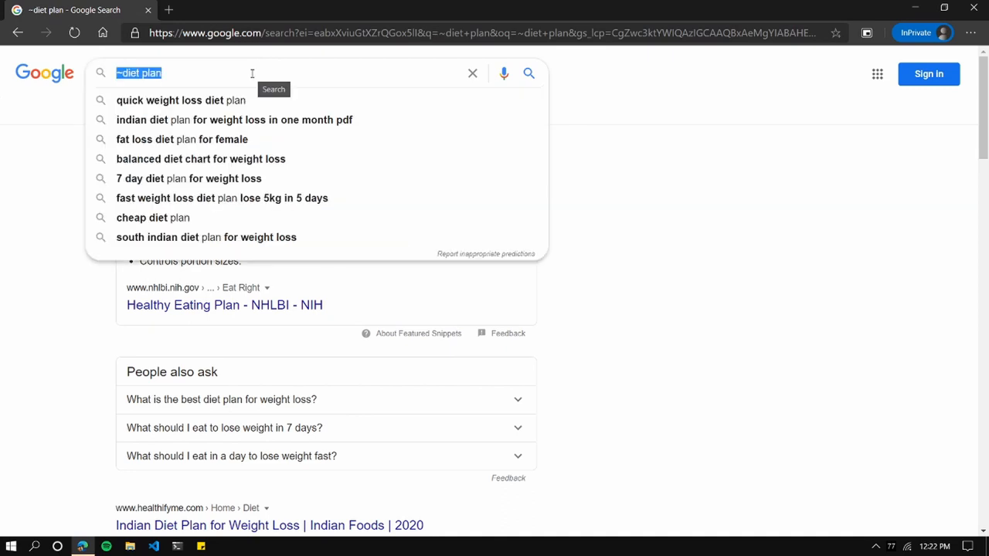
Replace the query with 'phones 3gb..6gb' and browse the phone results.
text(phones 3gb..6gb)
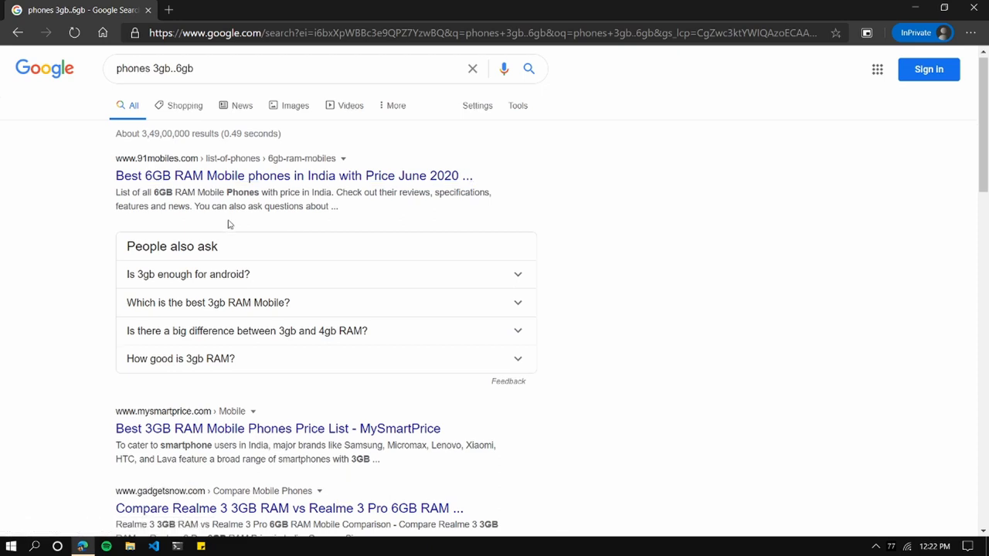
scroll(down, 3)
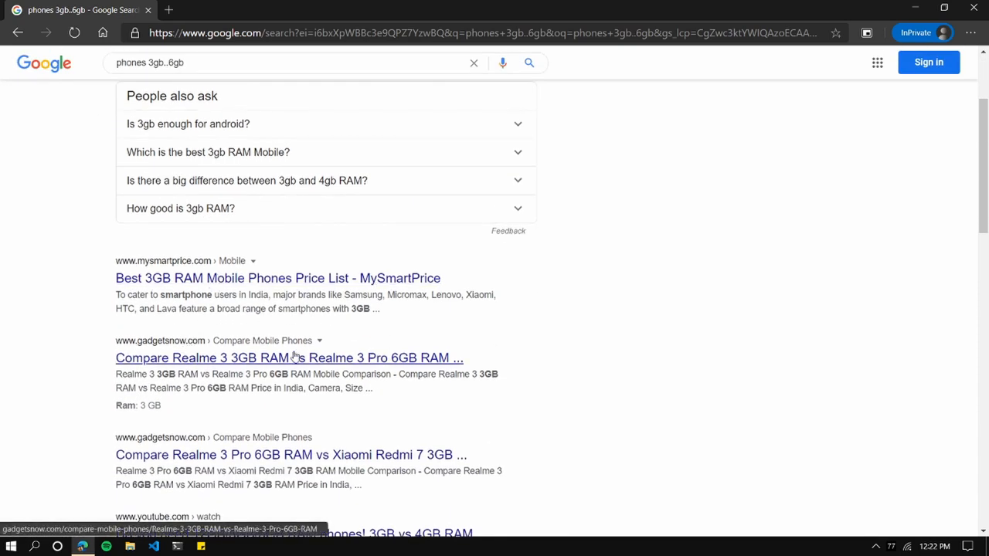
scroll(down, 3)
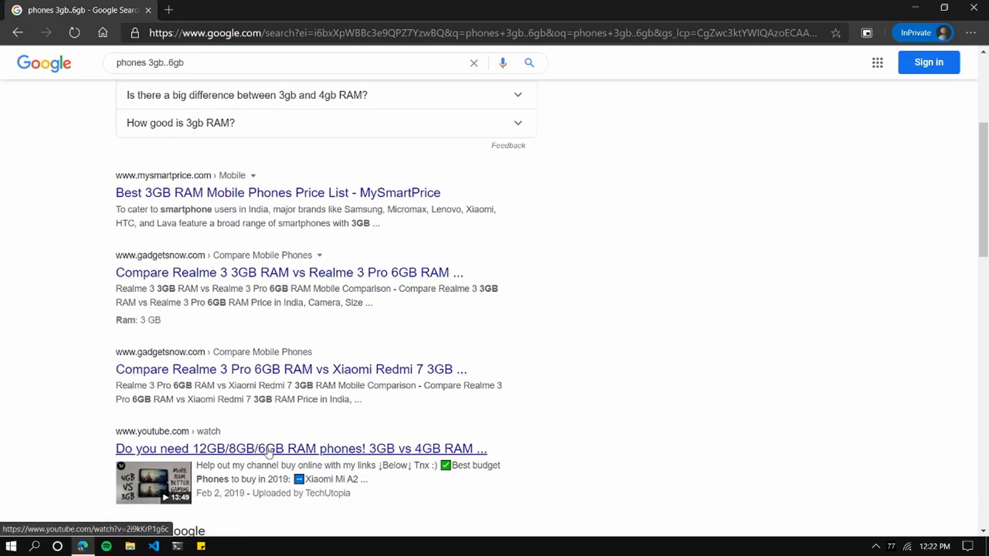
scroll(up, 3)
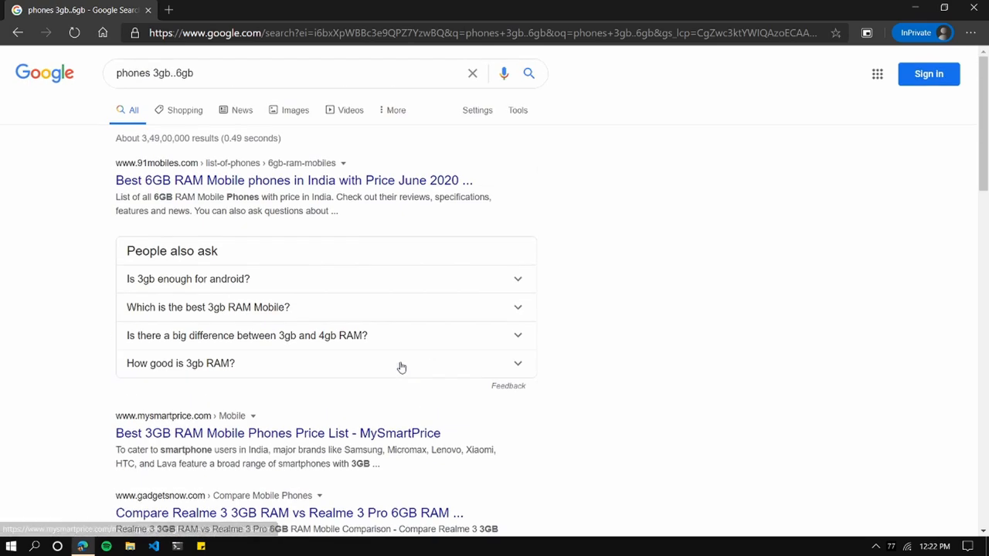
Search 'phones ios OR android site:amazon.com filetype:pdf', then clear the query.
click(215, 73)
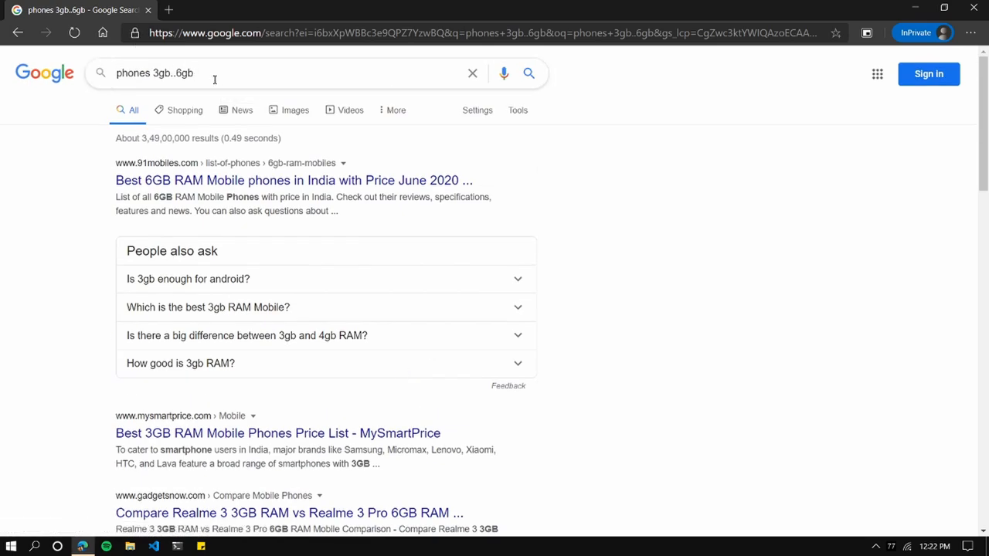
triple_click(155, 73)
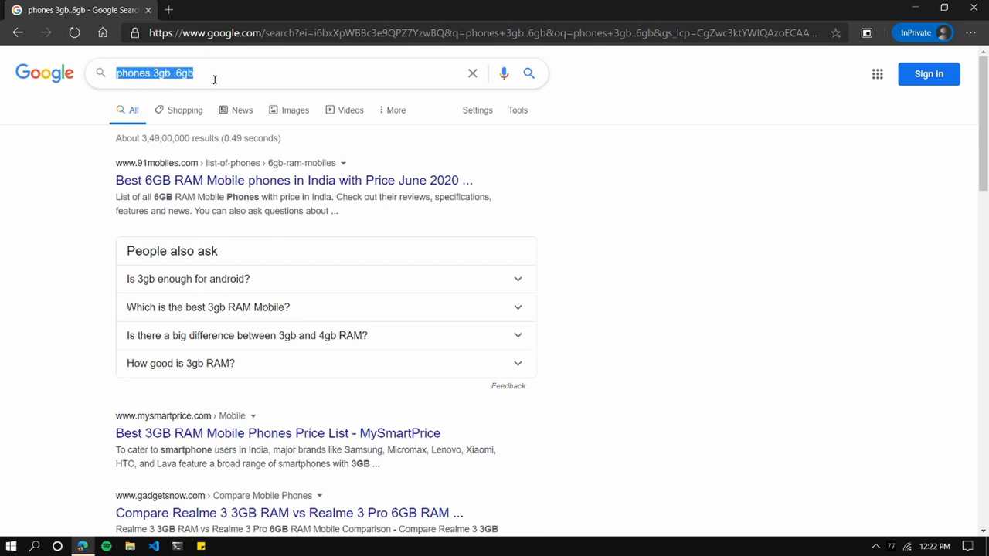
text(phones ios OR android)
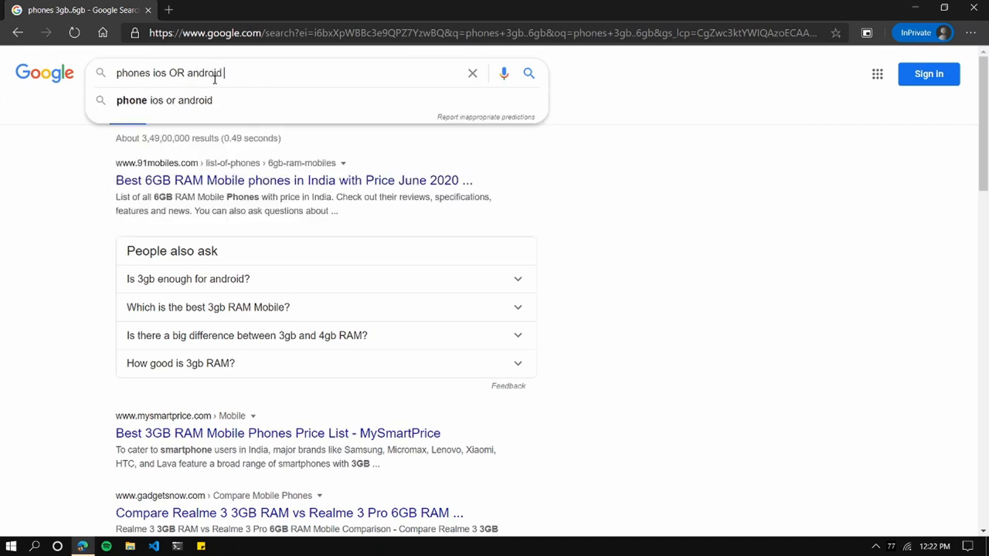
text(site:amazon.)
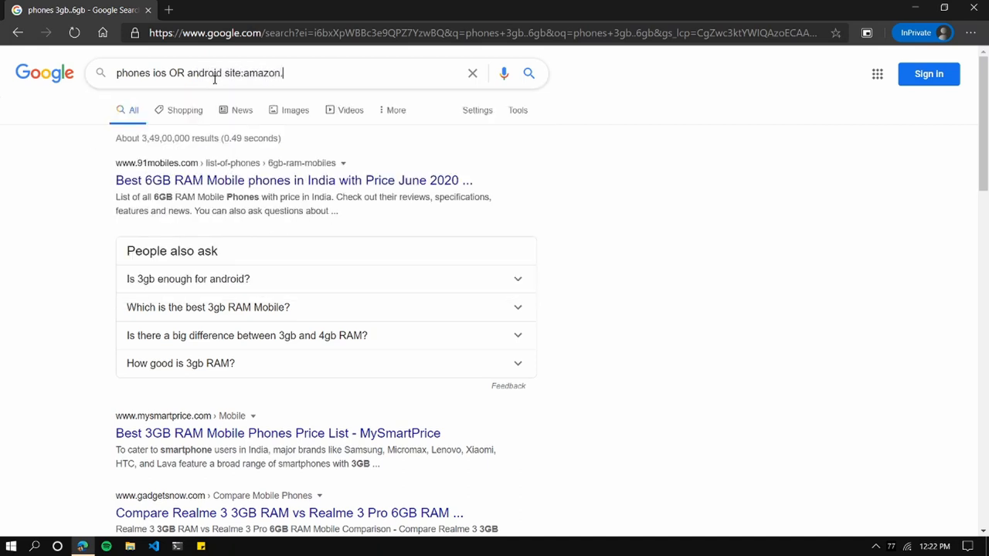
text(com filt)
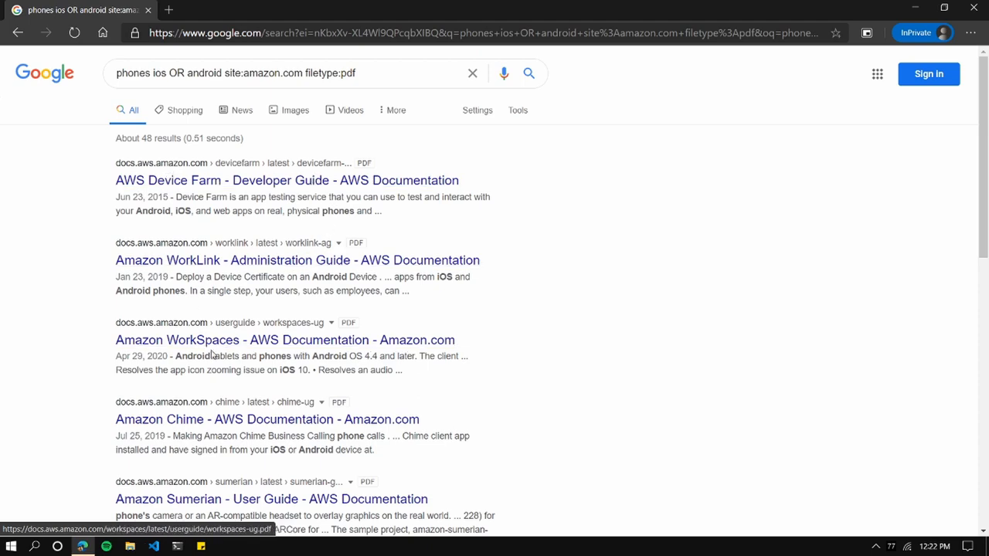
scroll(down, 3)
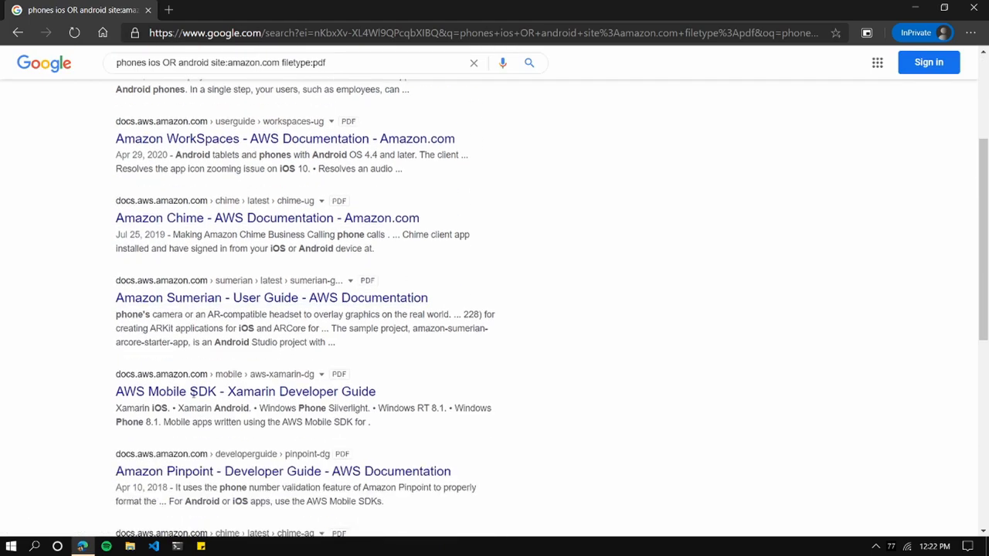
scroll(up, 3)
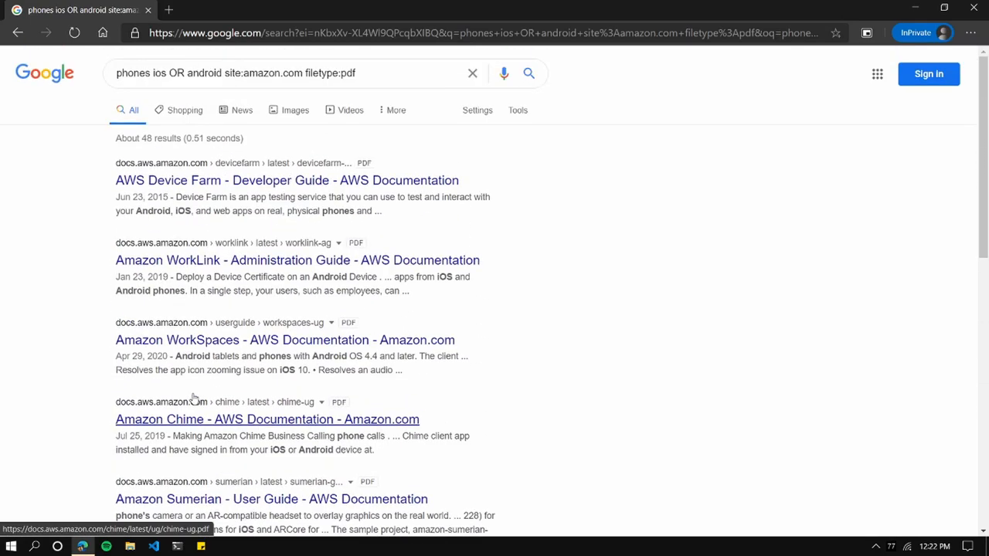
mouse_move(472, 74)
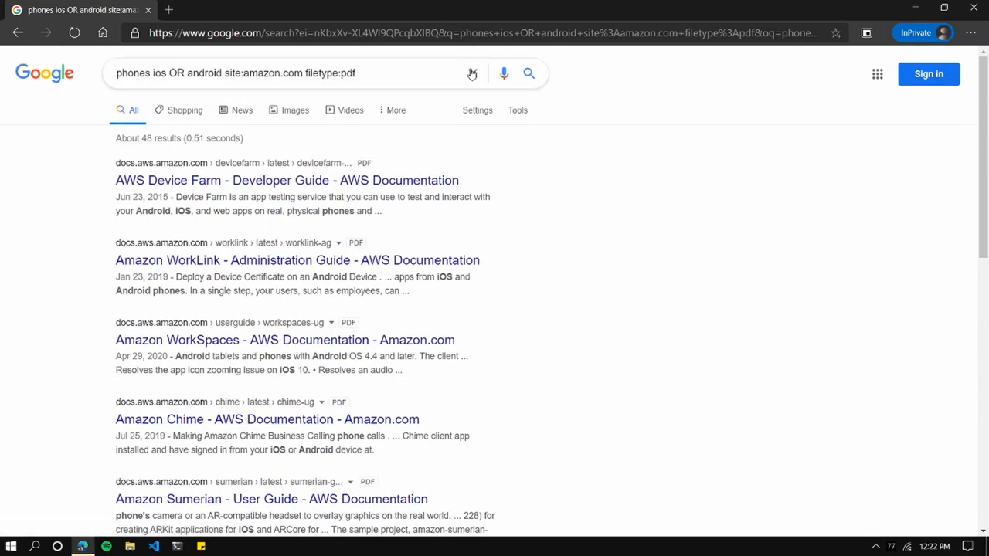
click(309, 72)
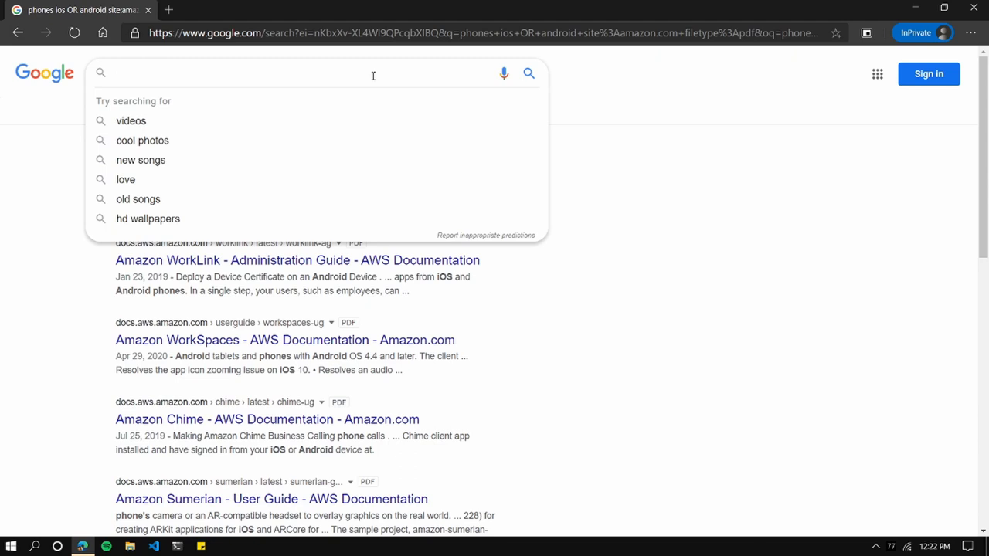
Search 'index of breaking bad s01 720p' and close the extra tab.
text(index of breaking bad s01 720p)
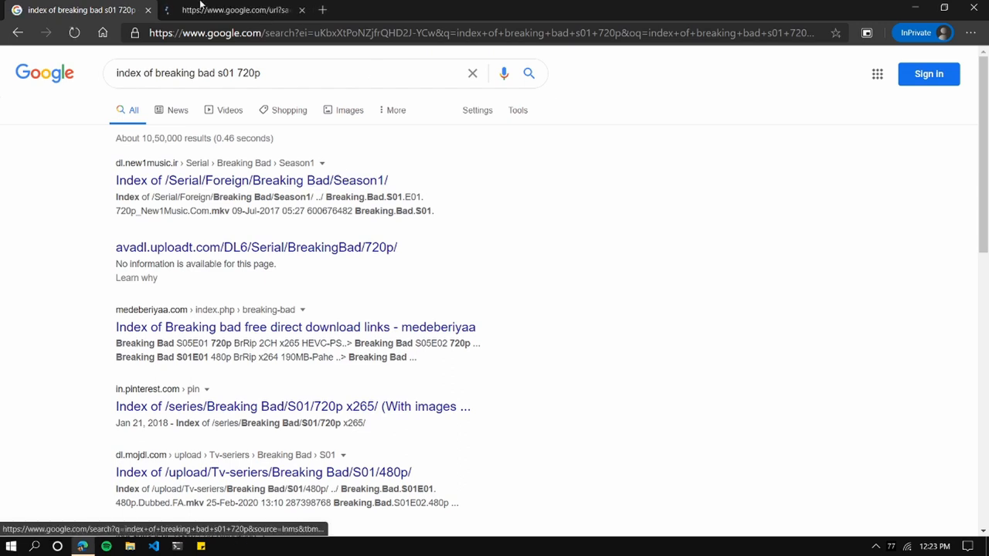
click(251, 180)
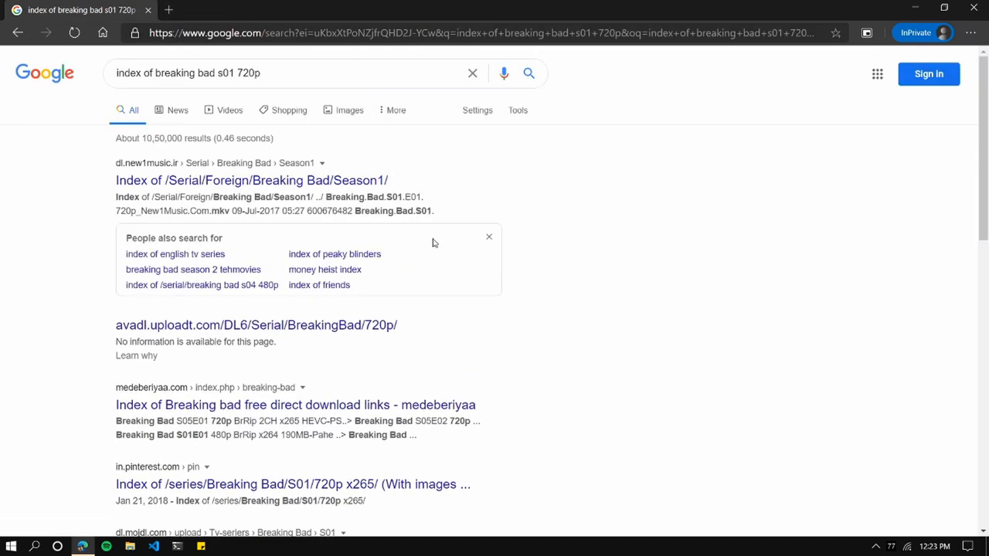
mouse_move(550, 220)
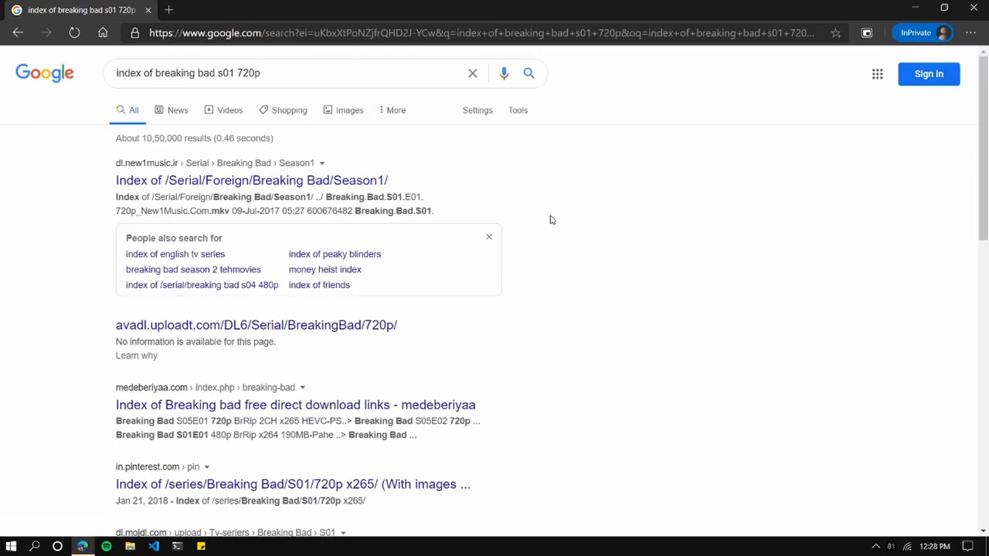
Open Advanced search from Settings and scroll through the prefilled form.
click(476, 109)
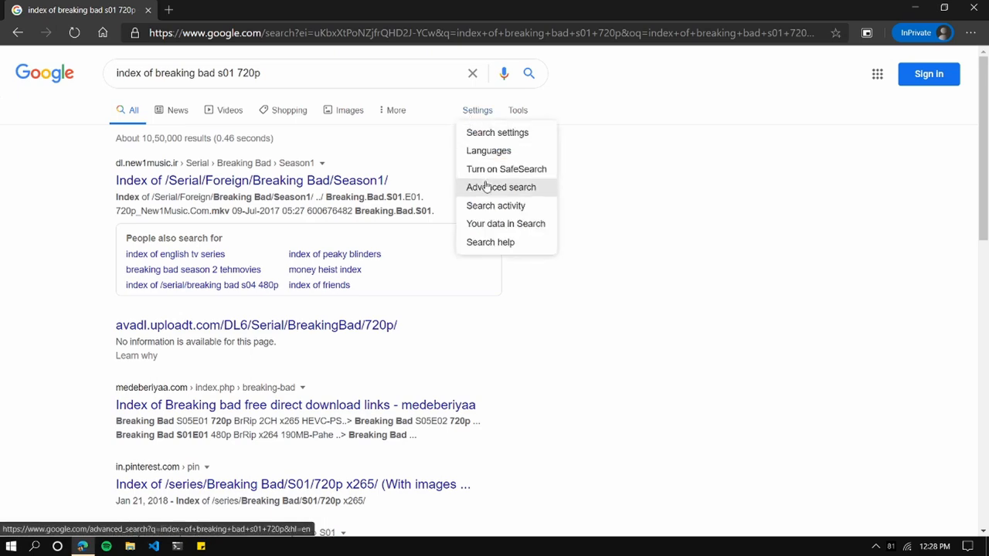
click(501, 187)
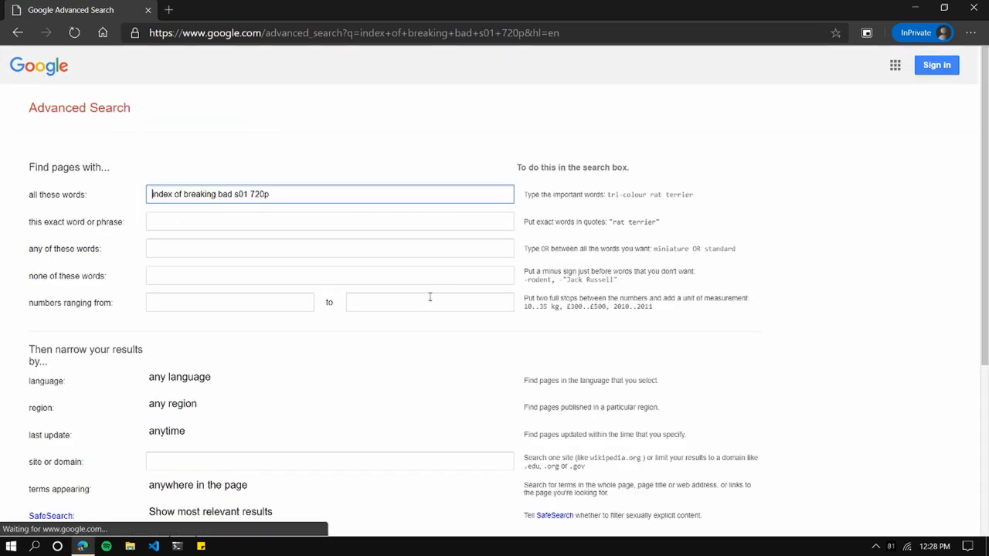
scroll(down, 3)
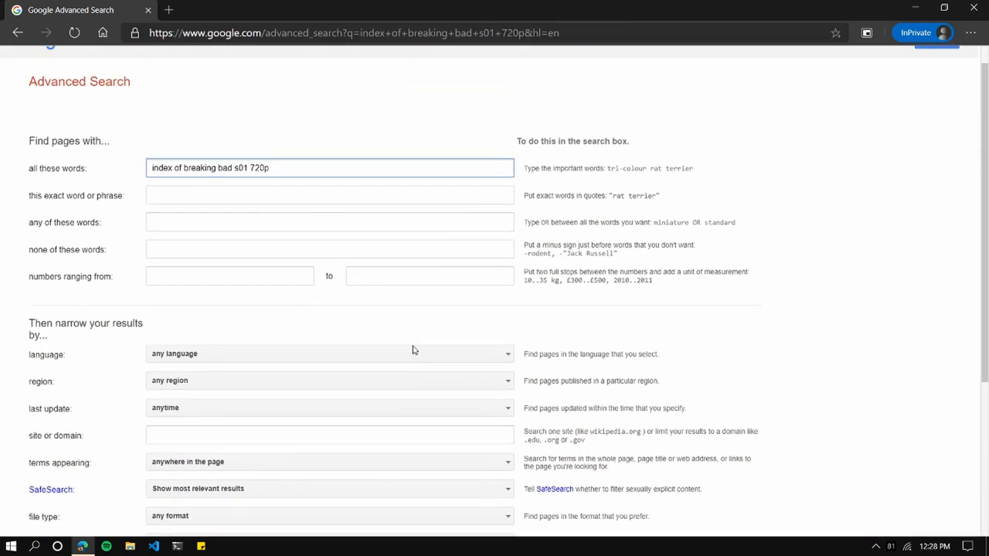
scroll(down, 3)
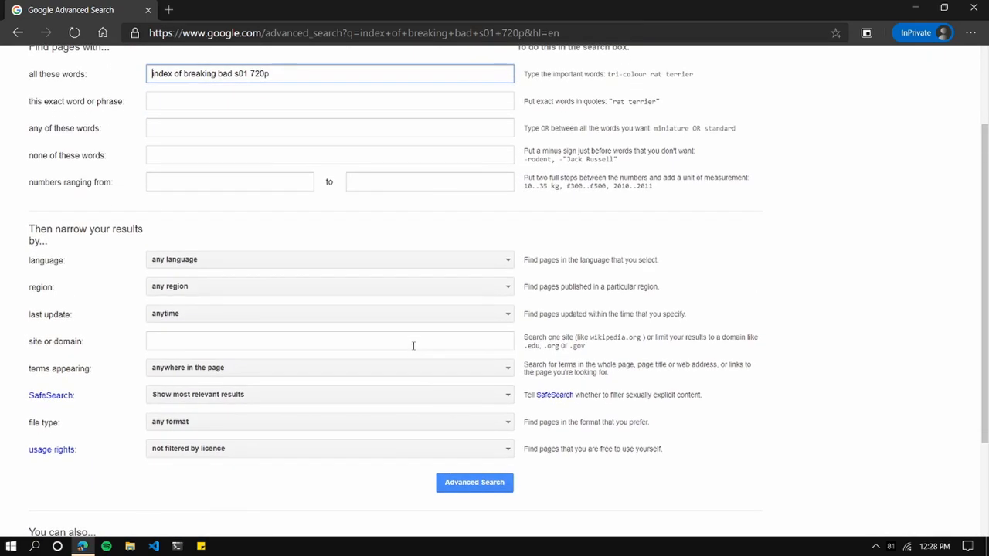